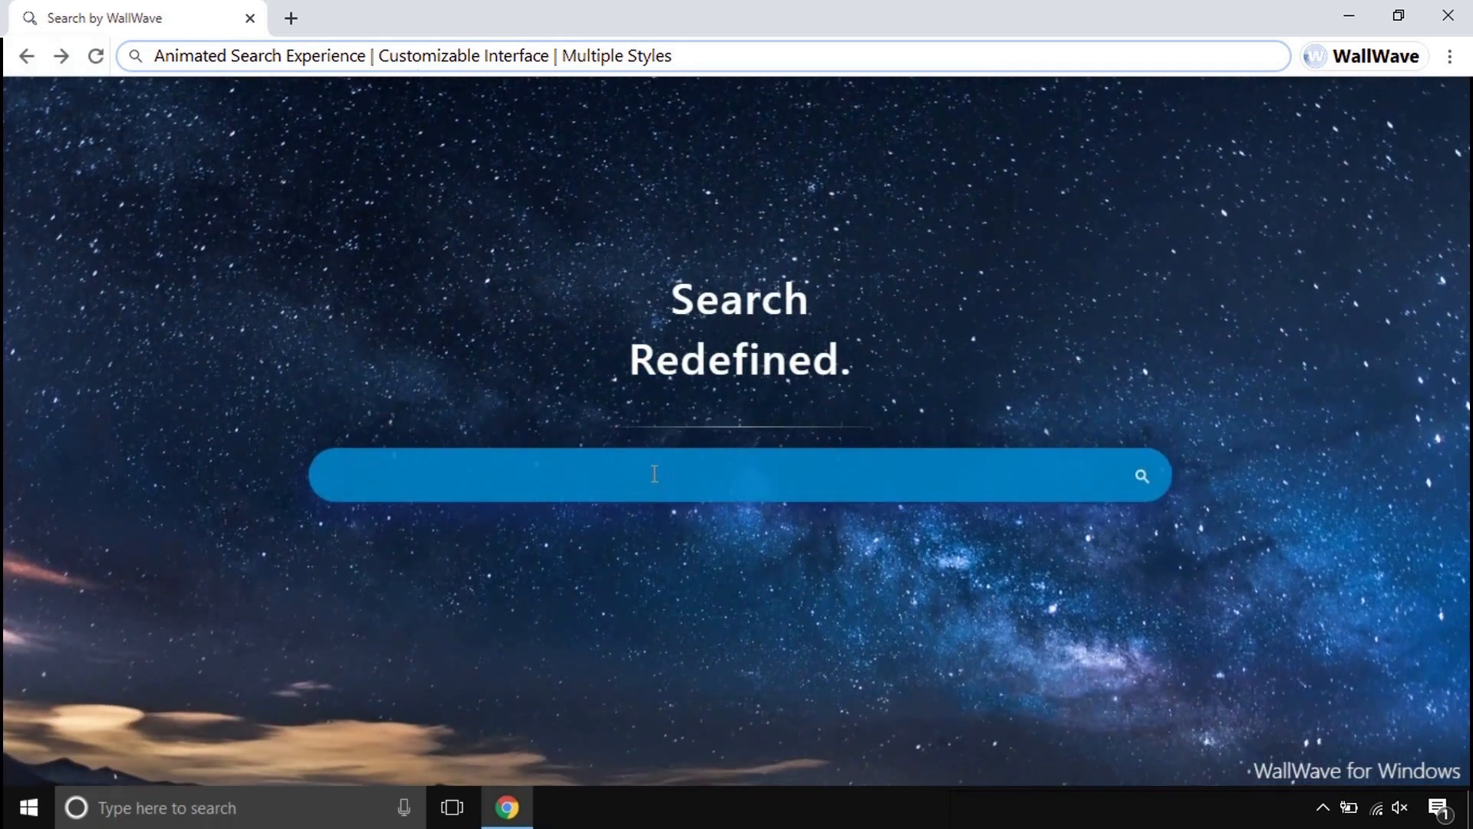
Step: Search WallWave for 'how to make slime' and open the TV listings Wikipedia article
text(how to make slime)
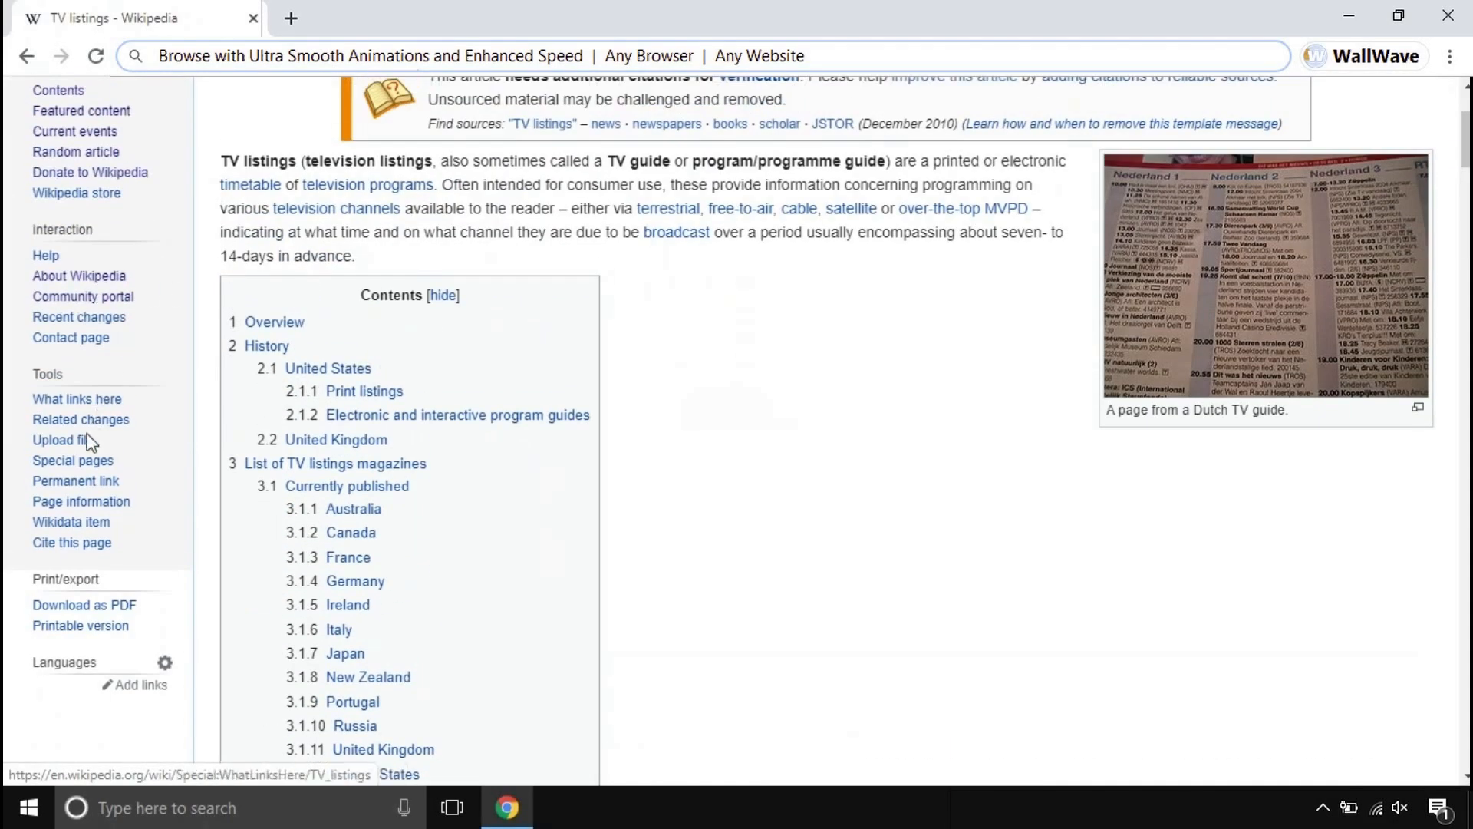
click(60, 440)
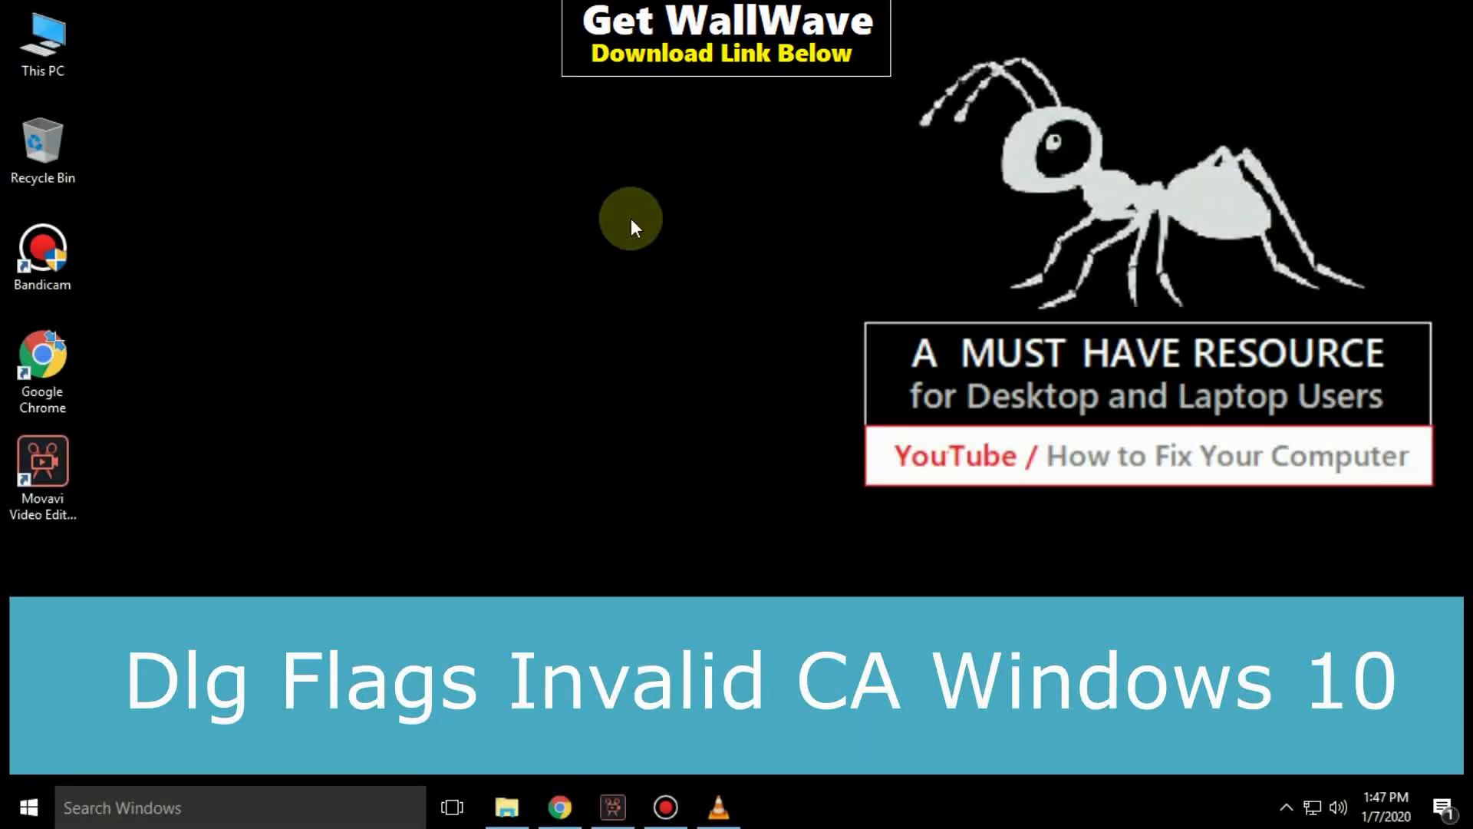
mouse_move(651, 201)
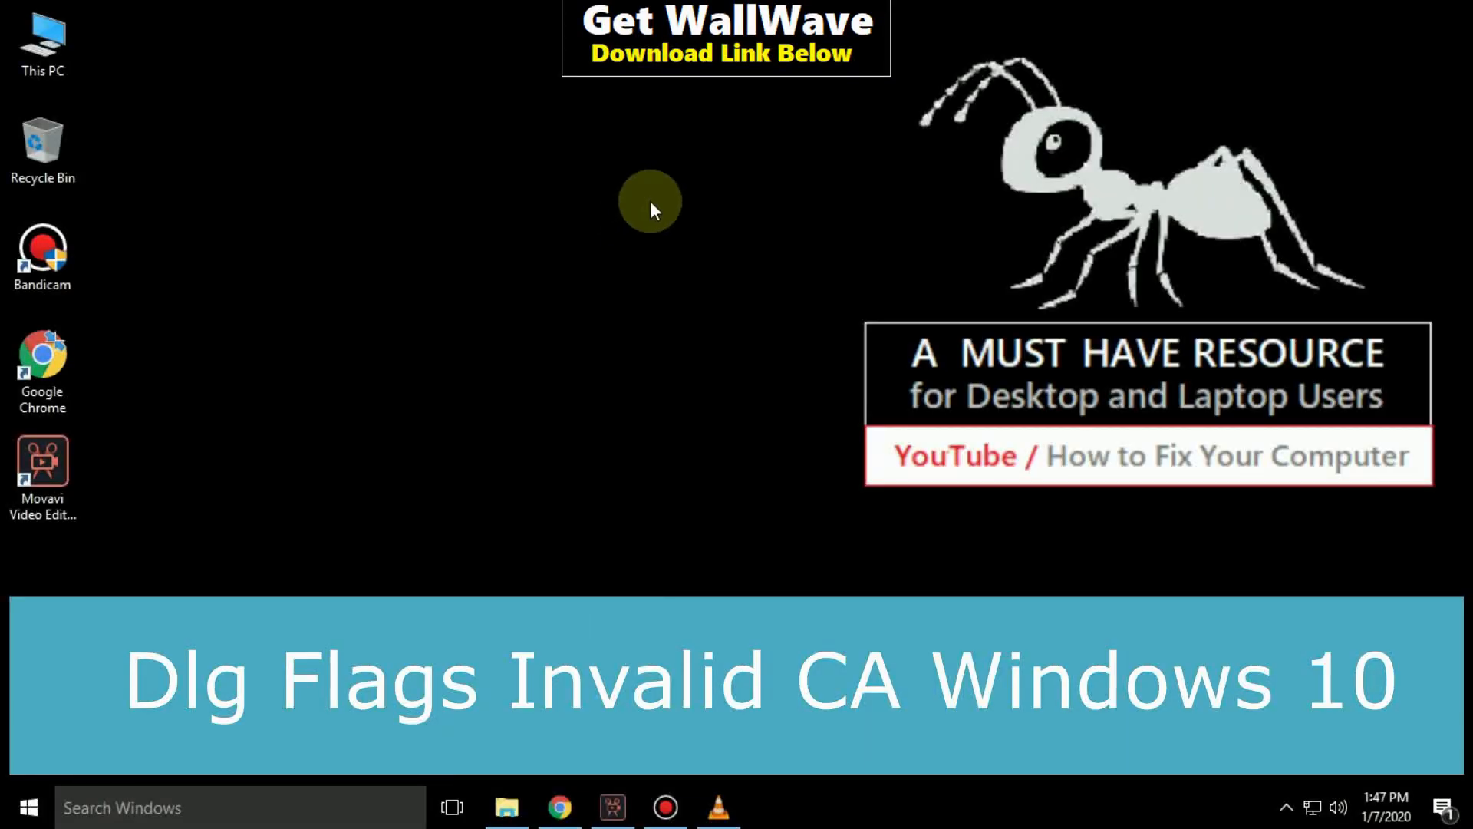
mouse_move(562, 338)
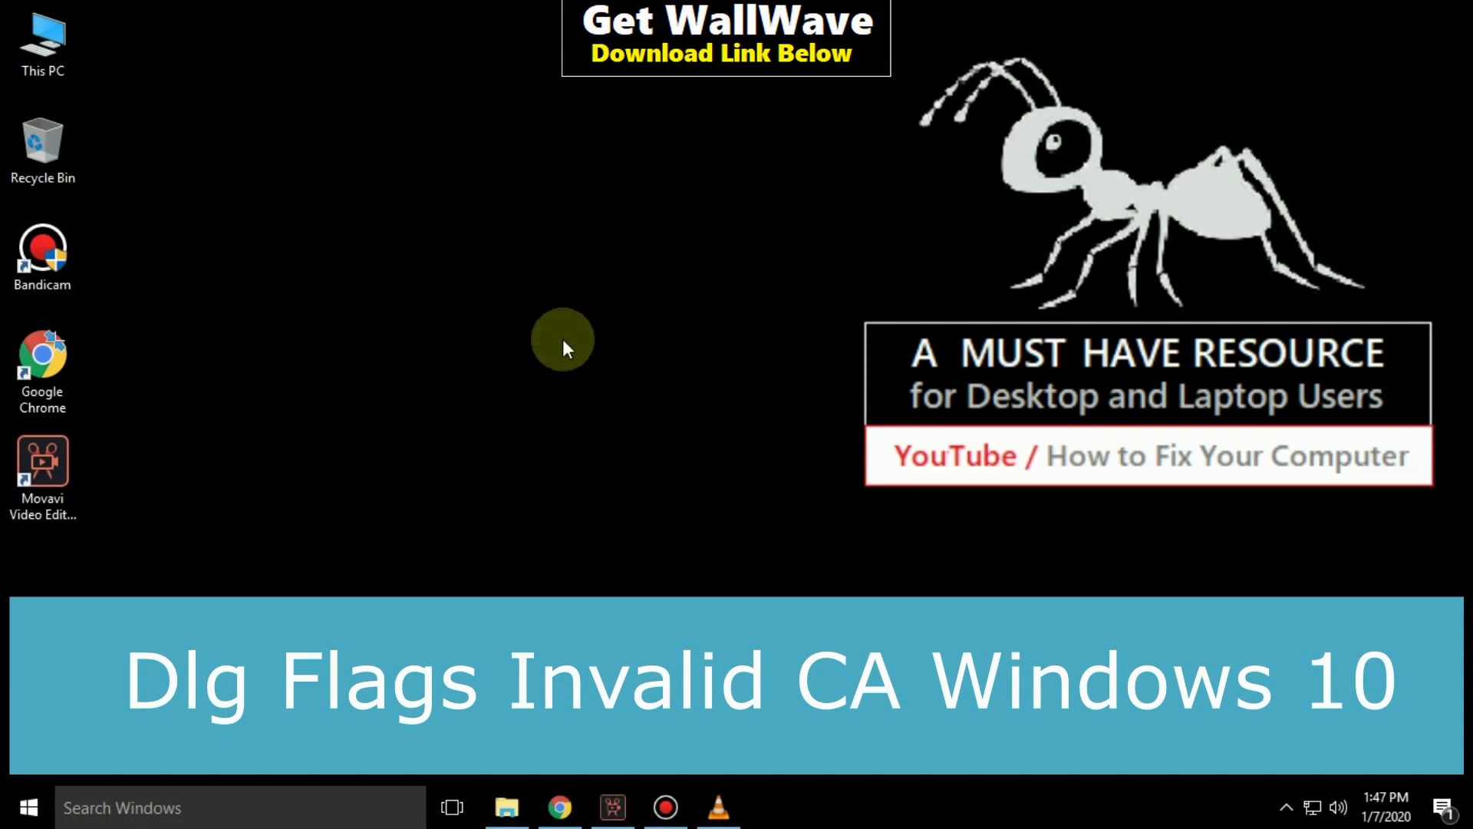
mouse_move(25, 807)
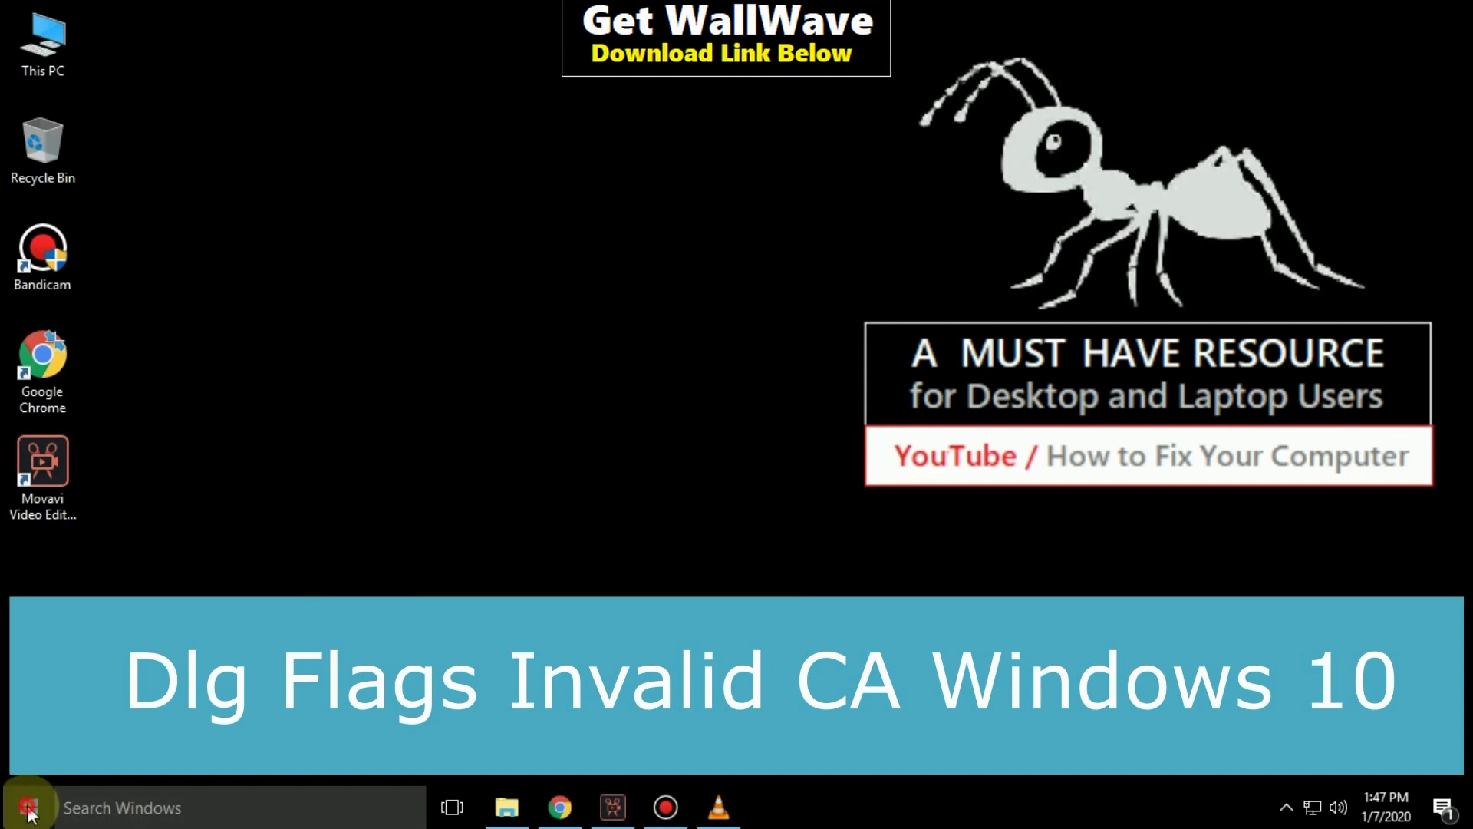
Step: Turn 'Set time automatically' On in Settings > Time & language > Date & time
click(26, 808)
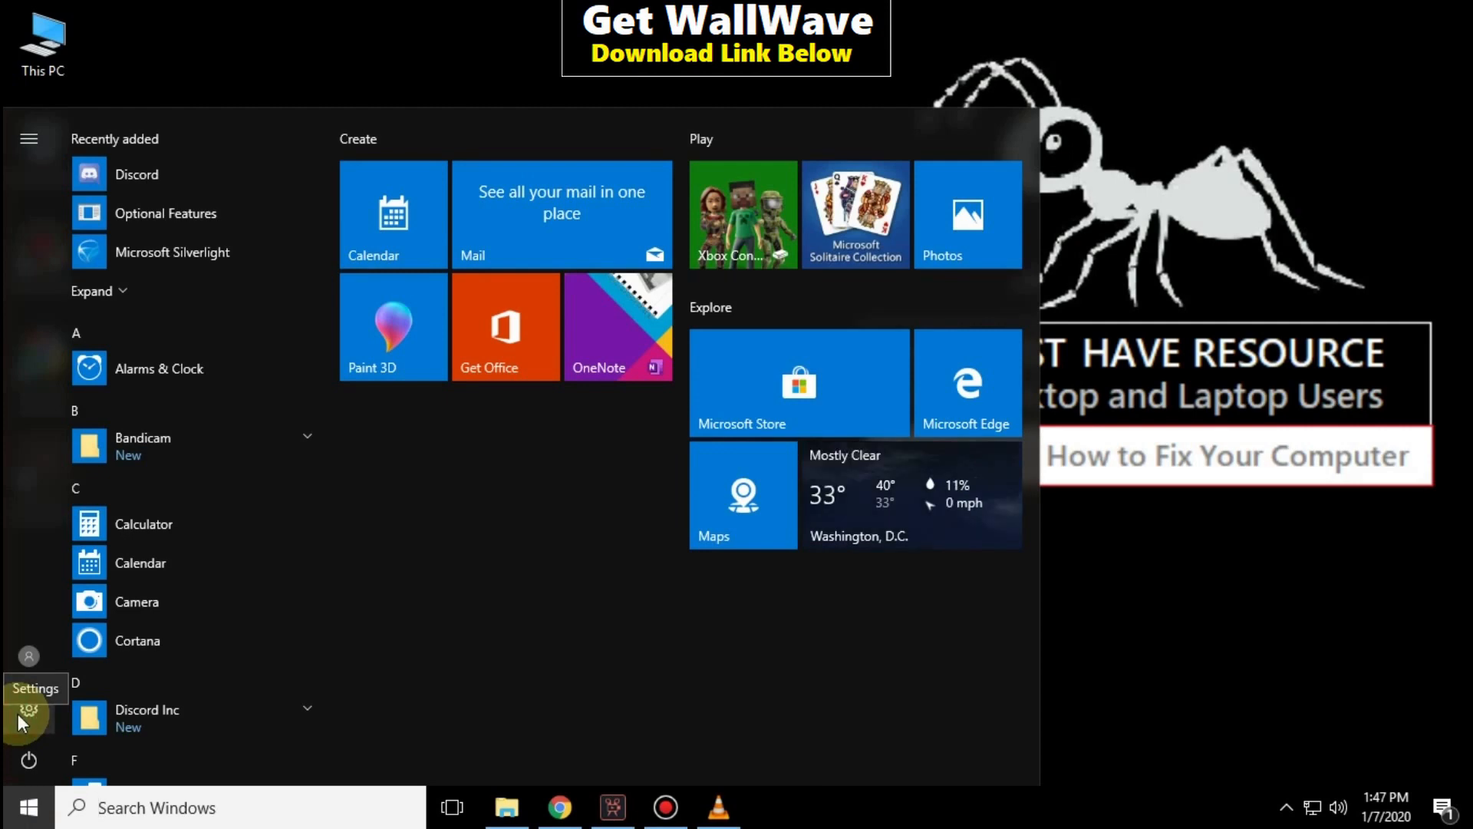
click(29, 709)
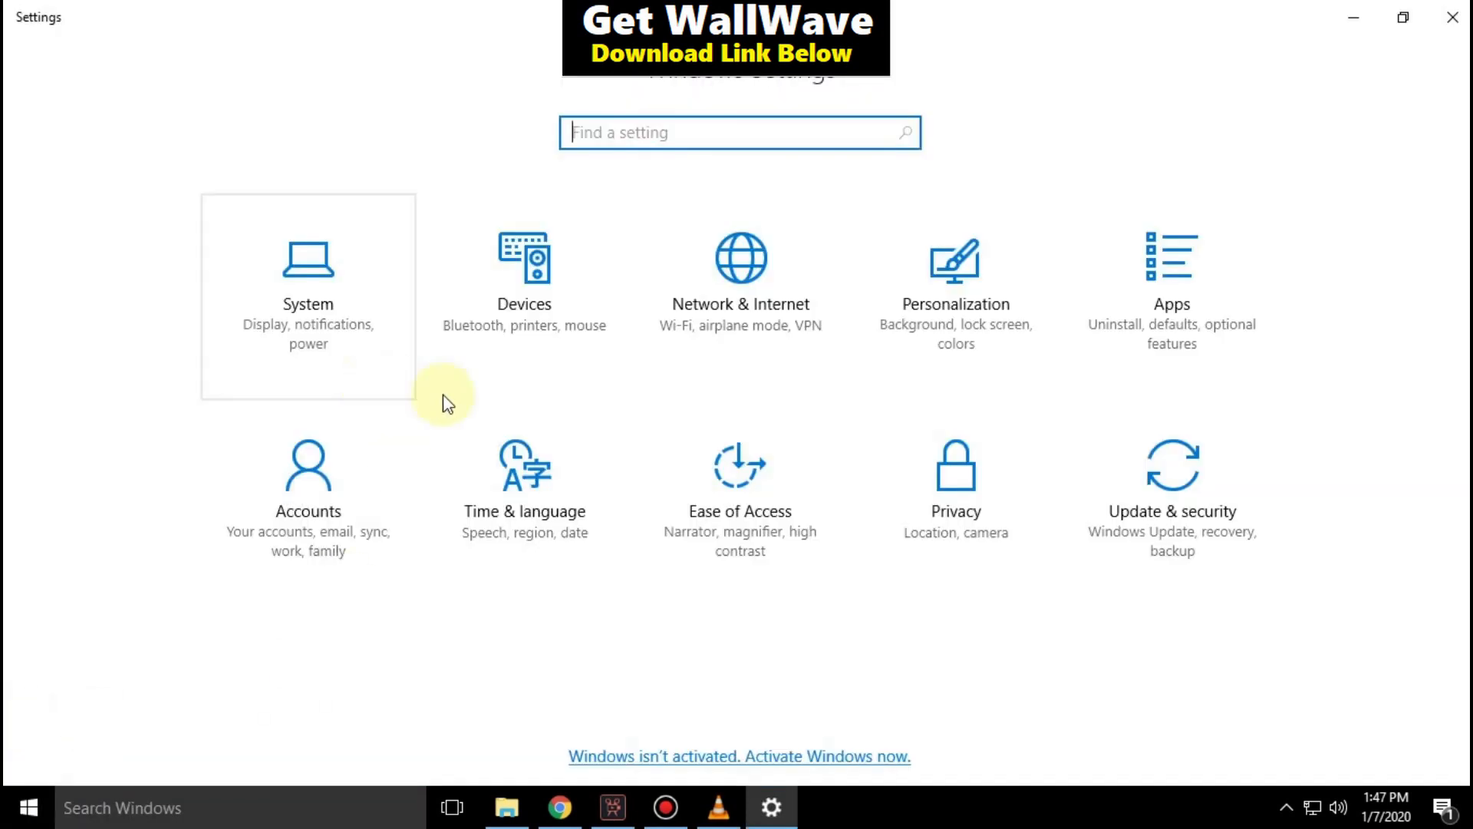
click(524, 488)
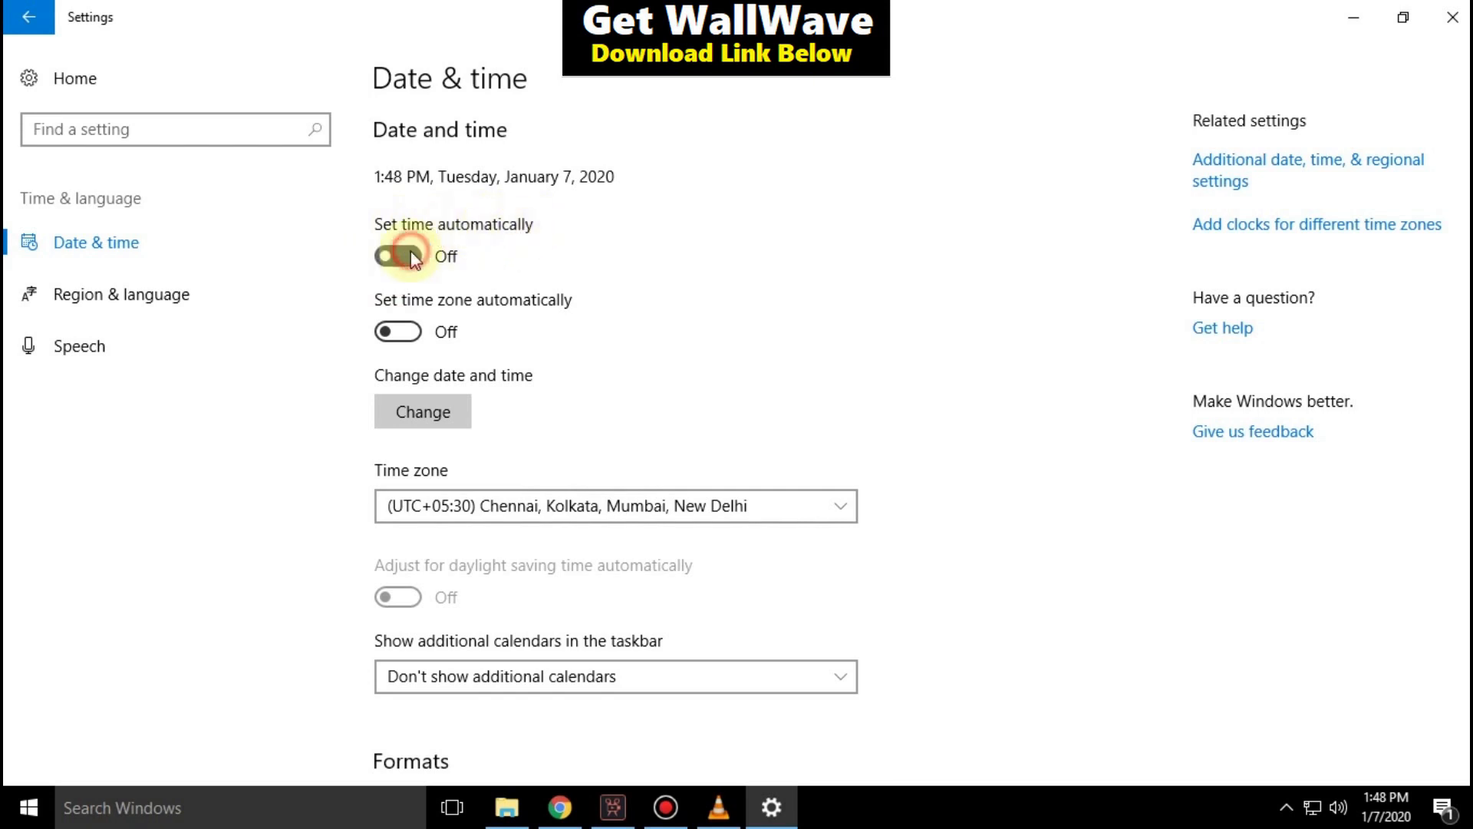
click(398, 256)
text(s)
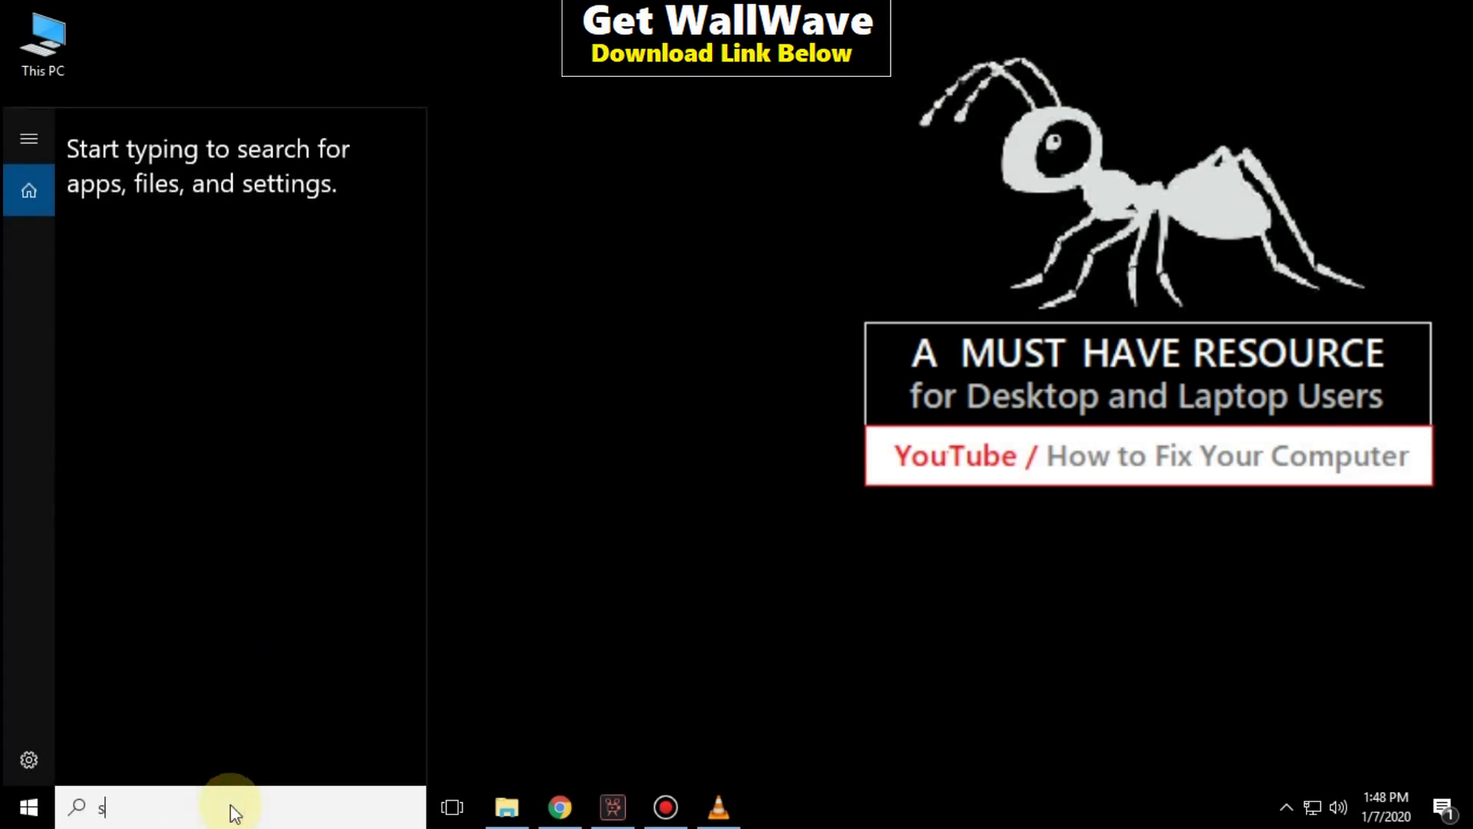
Step: Set the Windows Time service's startup type to Automatic, then close Services
text(ervices)
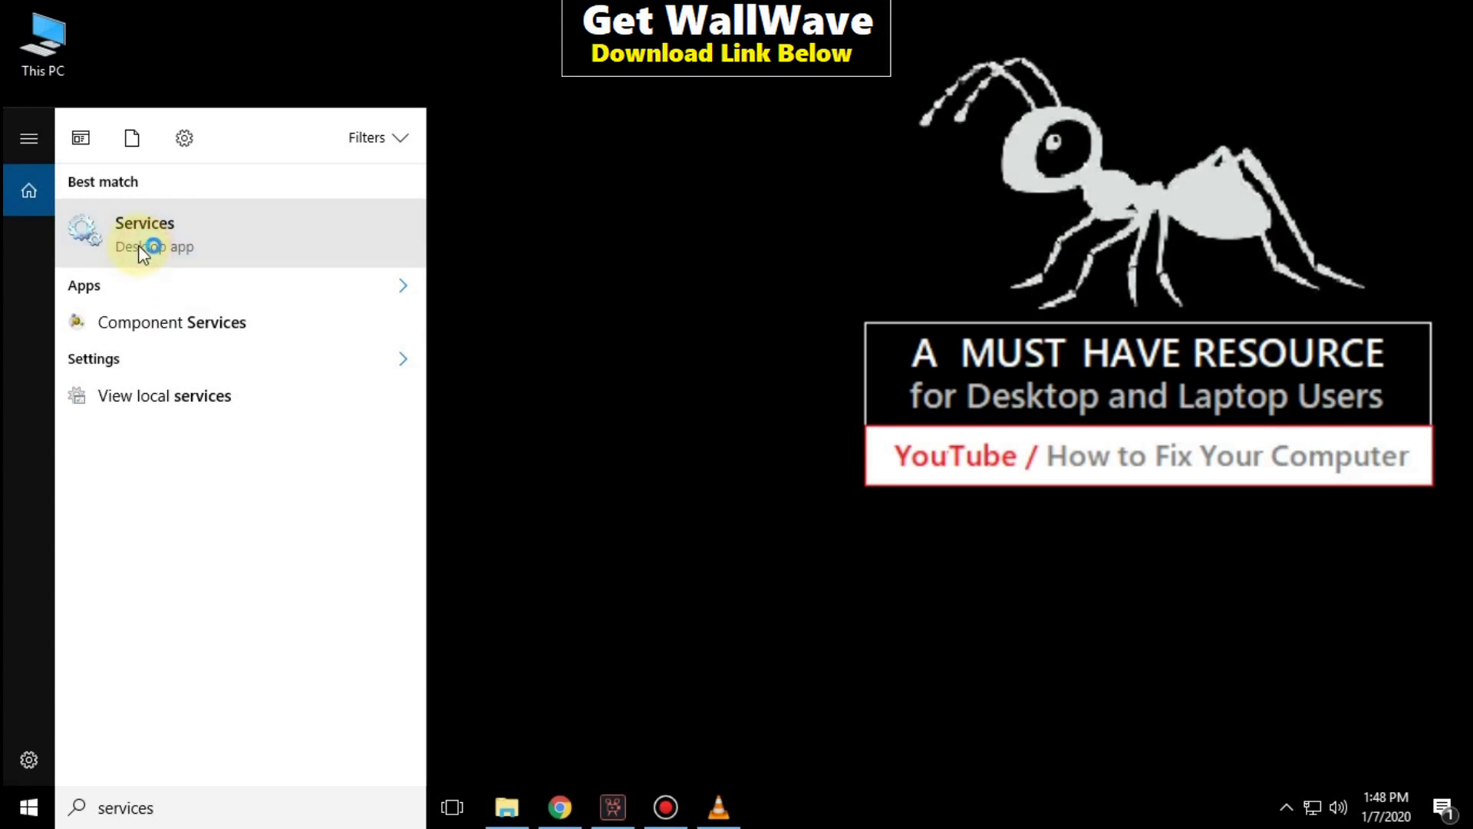
click(145, 234)
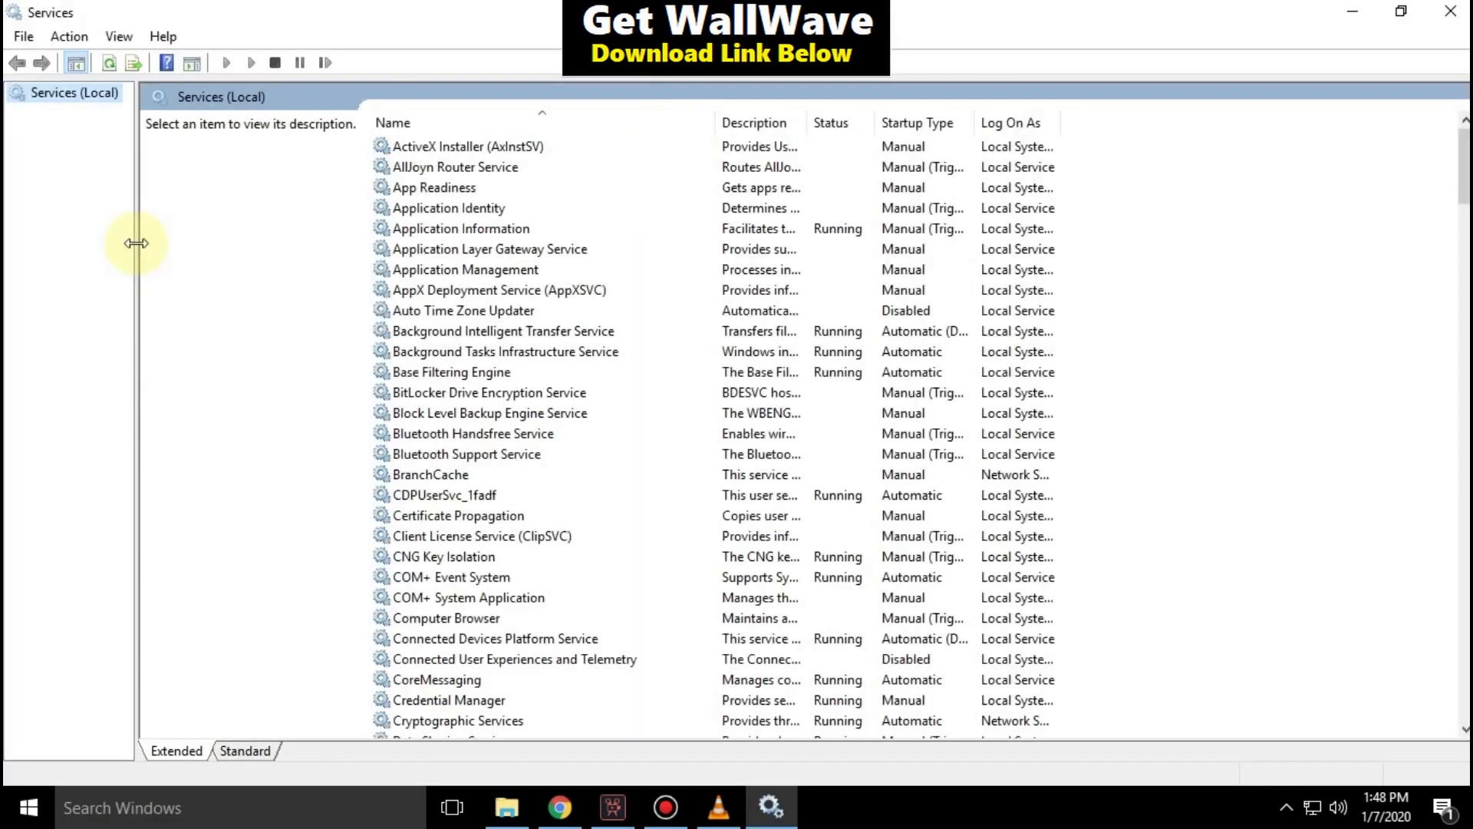
scroll(down, 3)
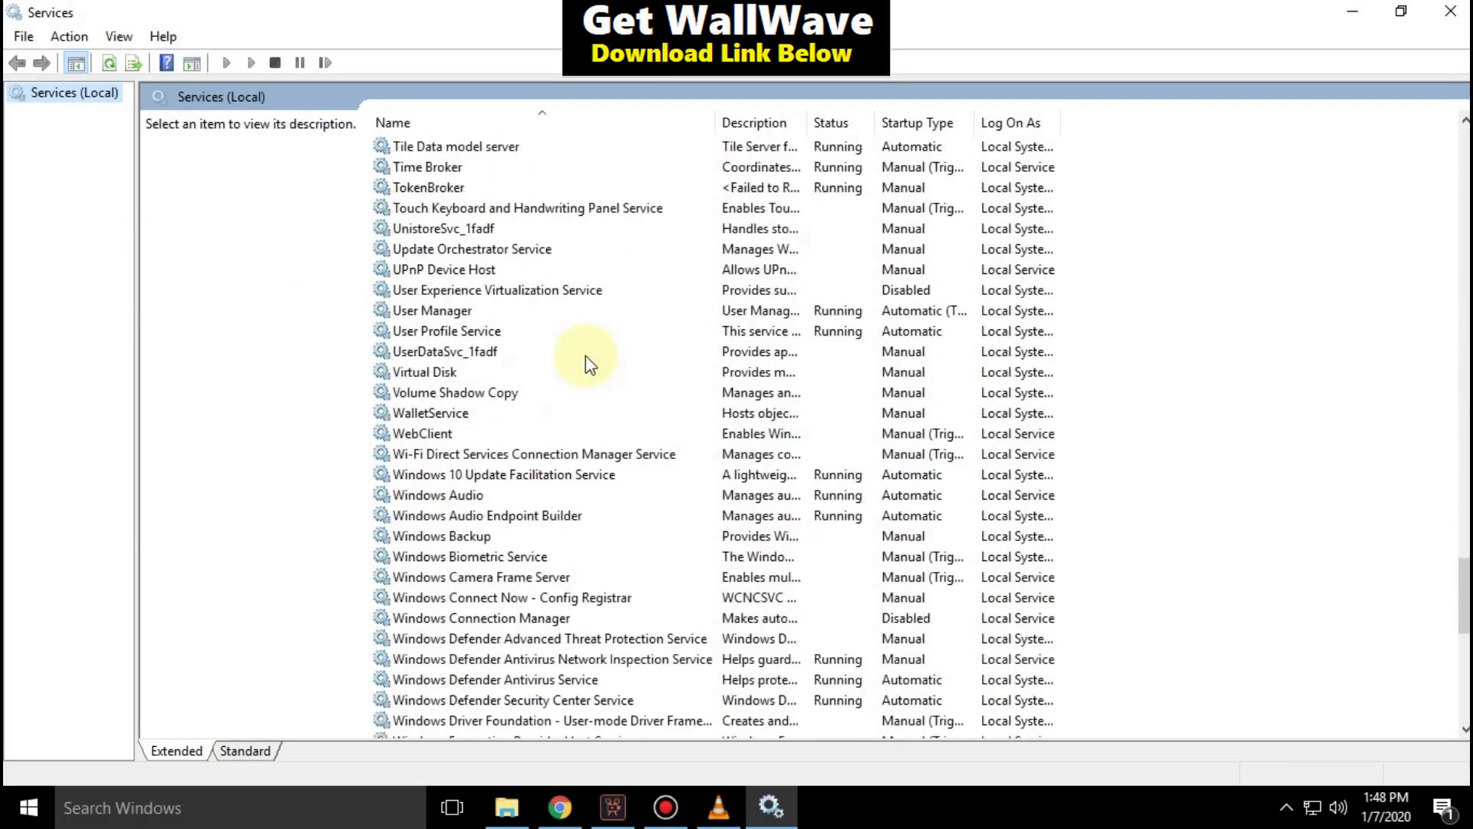
click(433, 555)
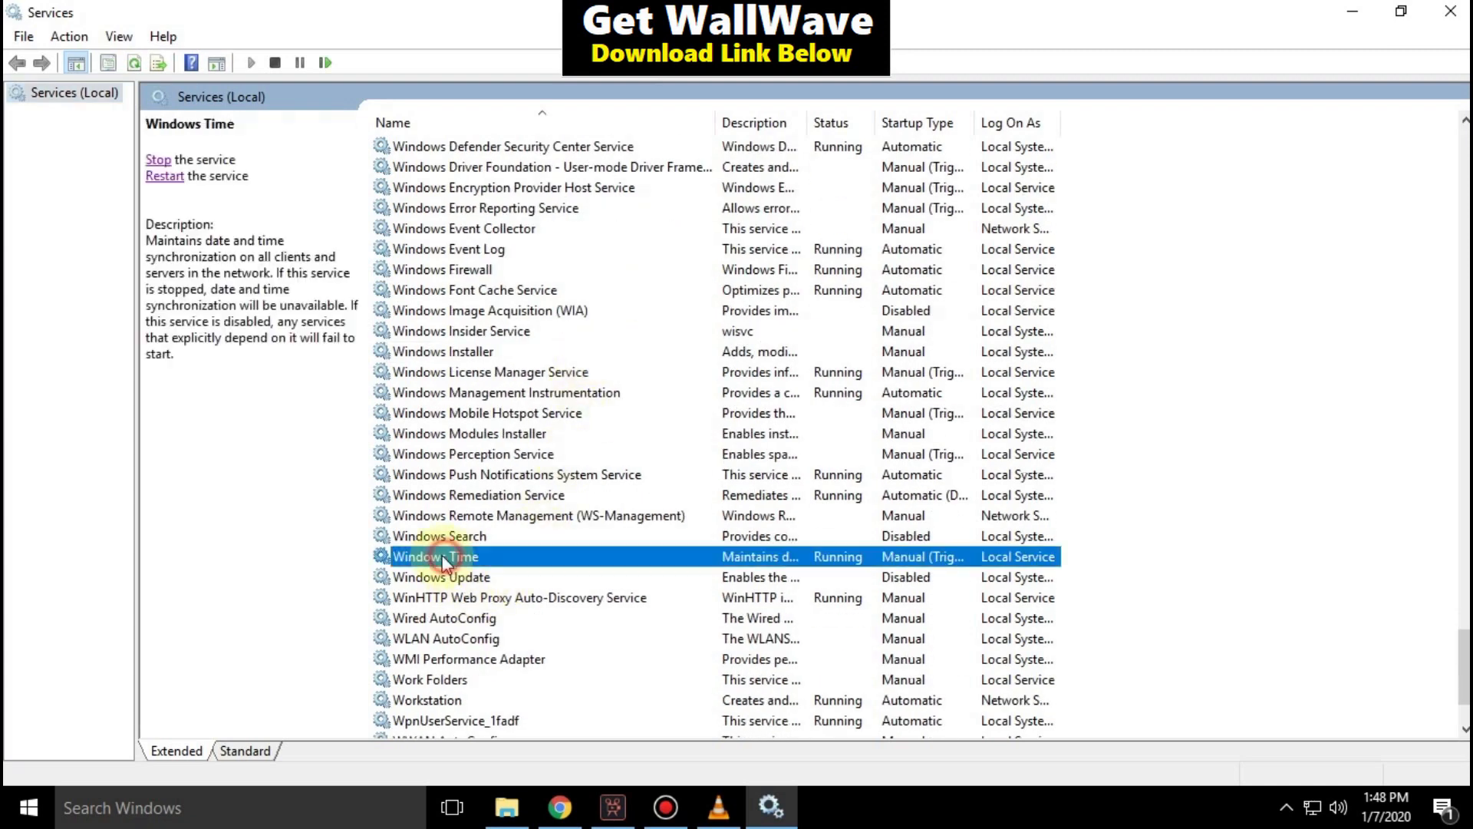
mouse_move(522, 507)
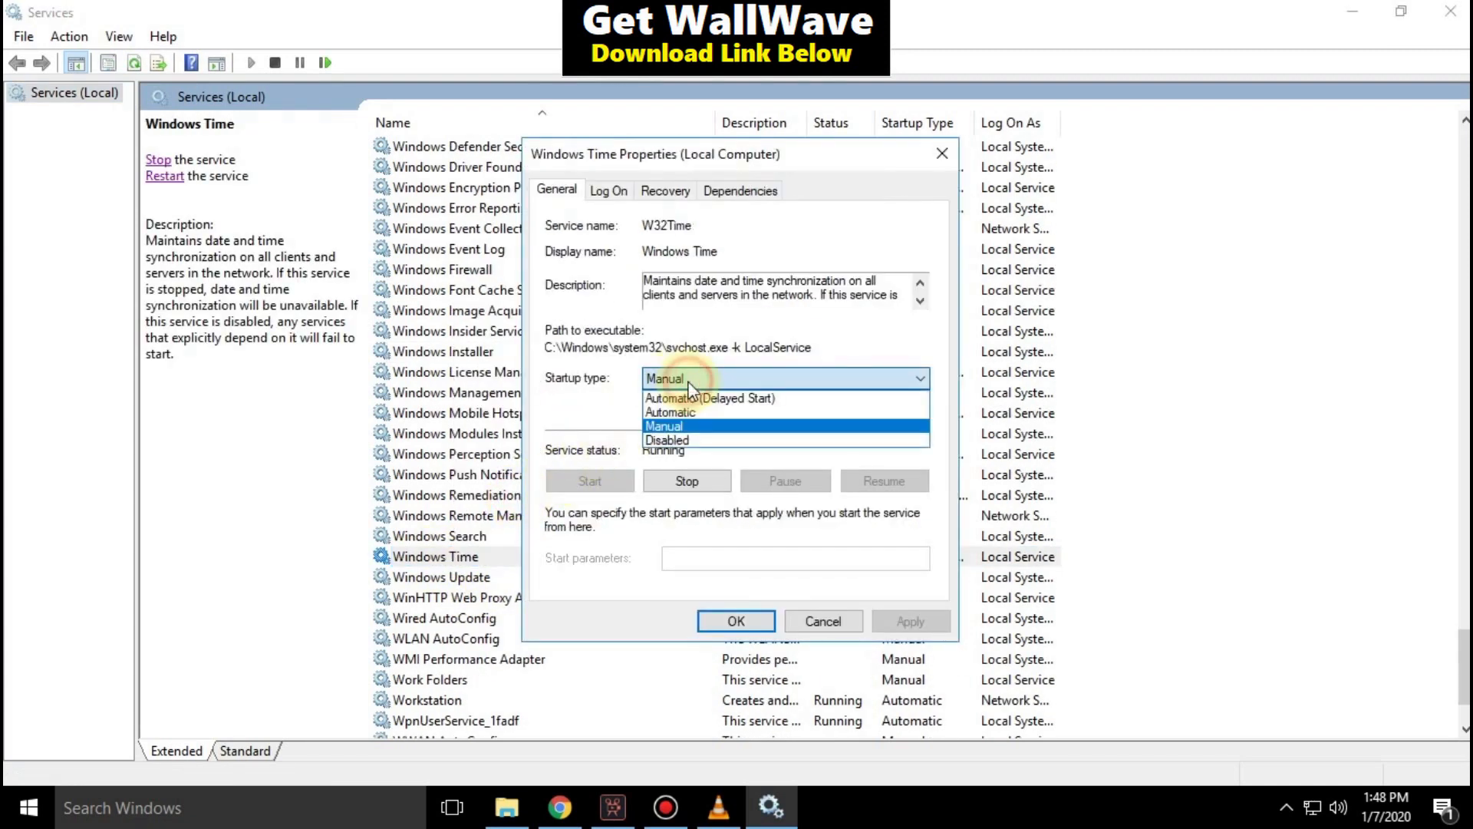
click(670, 412)
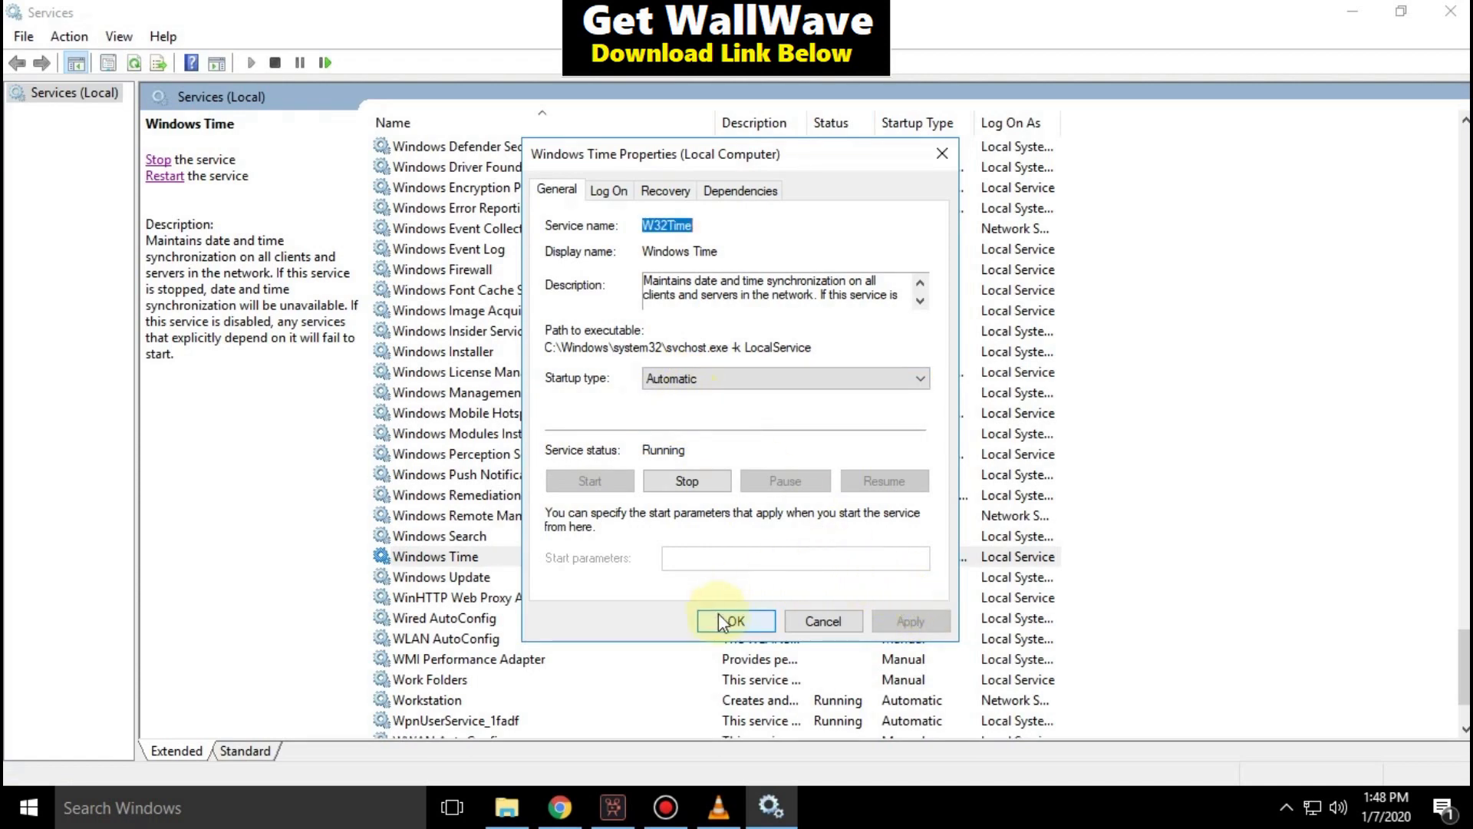
click(733, 620)
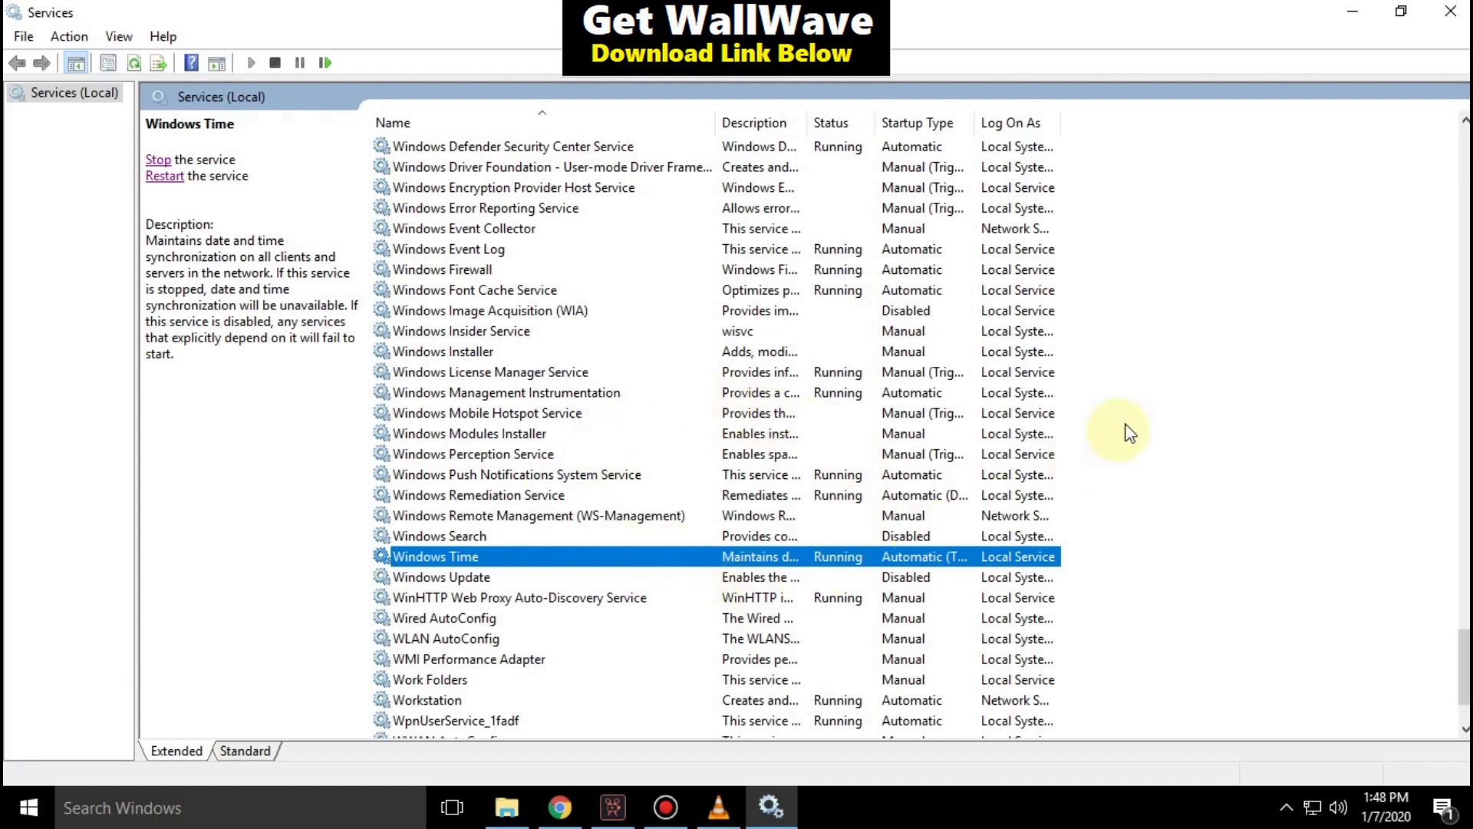
click(1449, 11)
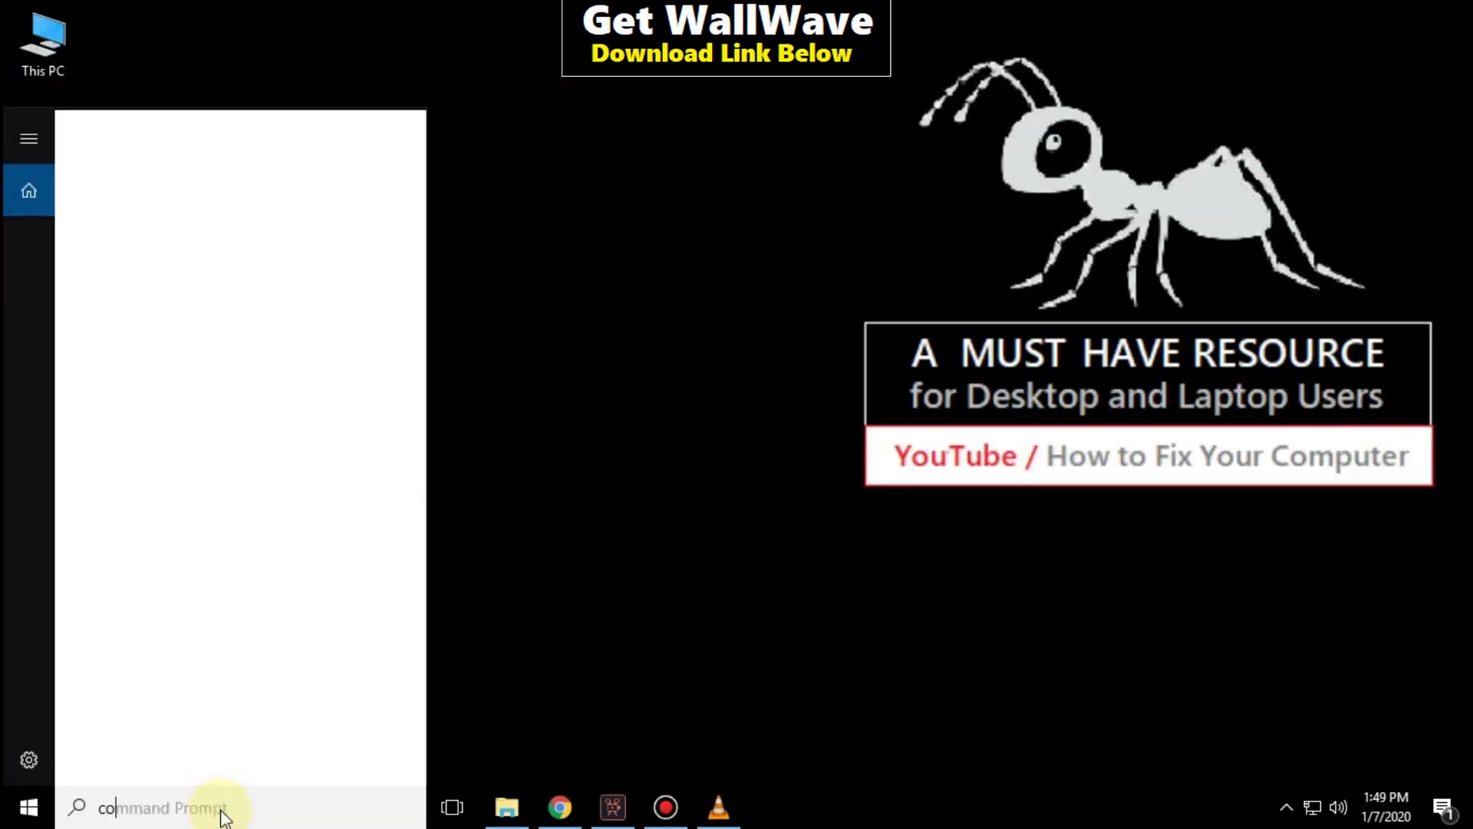
Step: Open Control Panel from search and go to Network and Internet
text(control Panel)
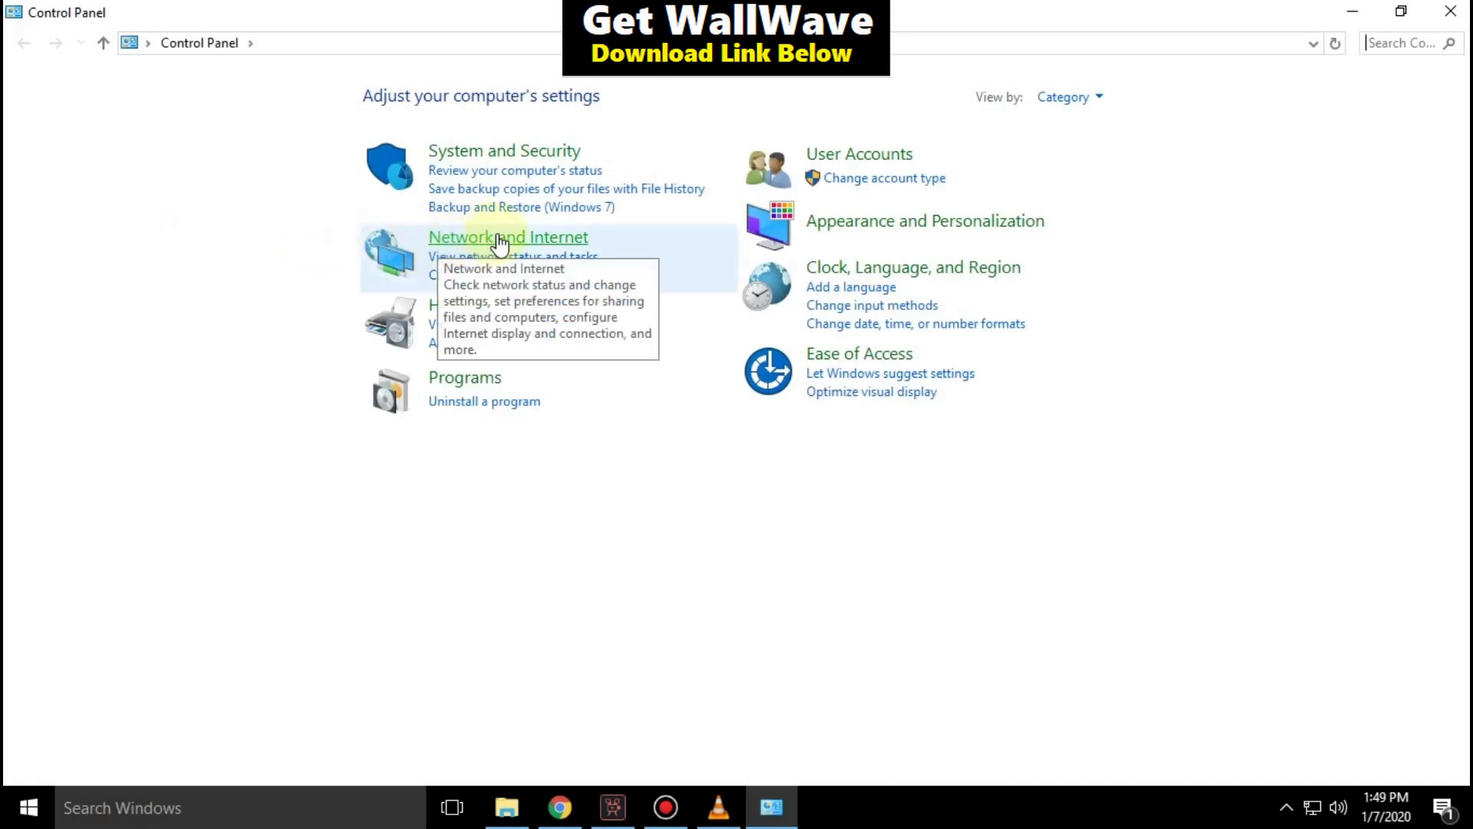
click(507, 238)
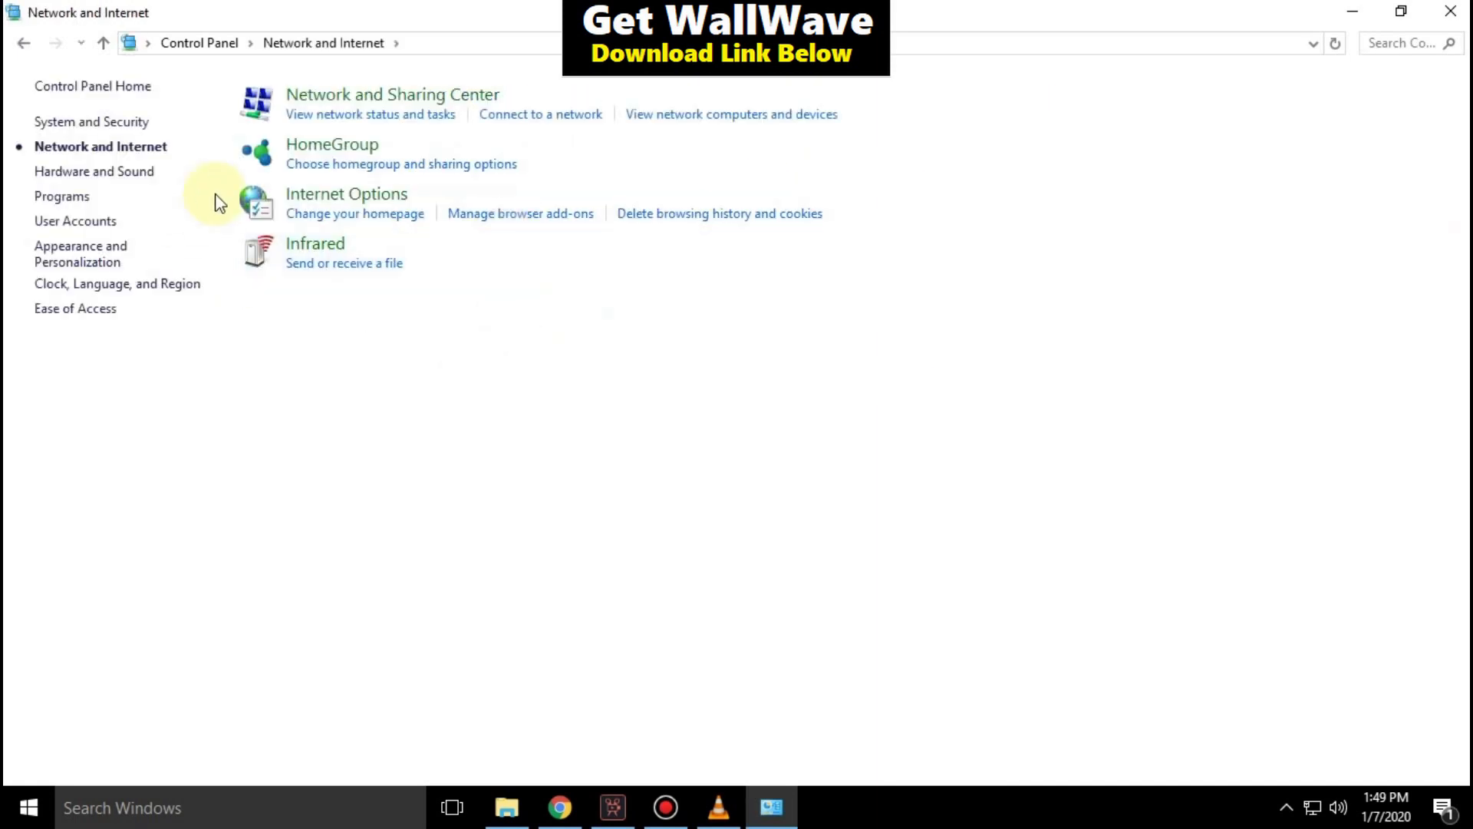
mouse_move(346, 193)
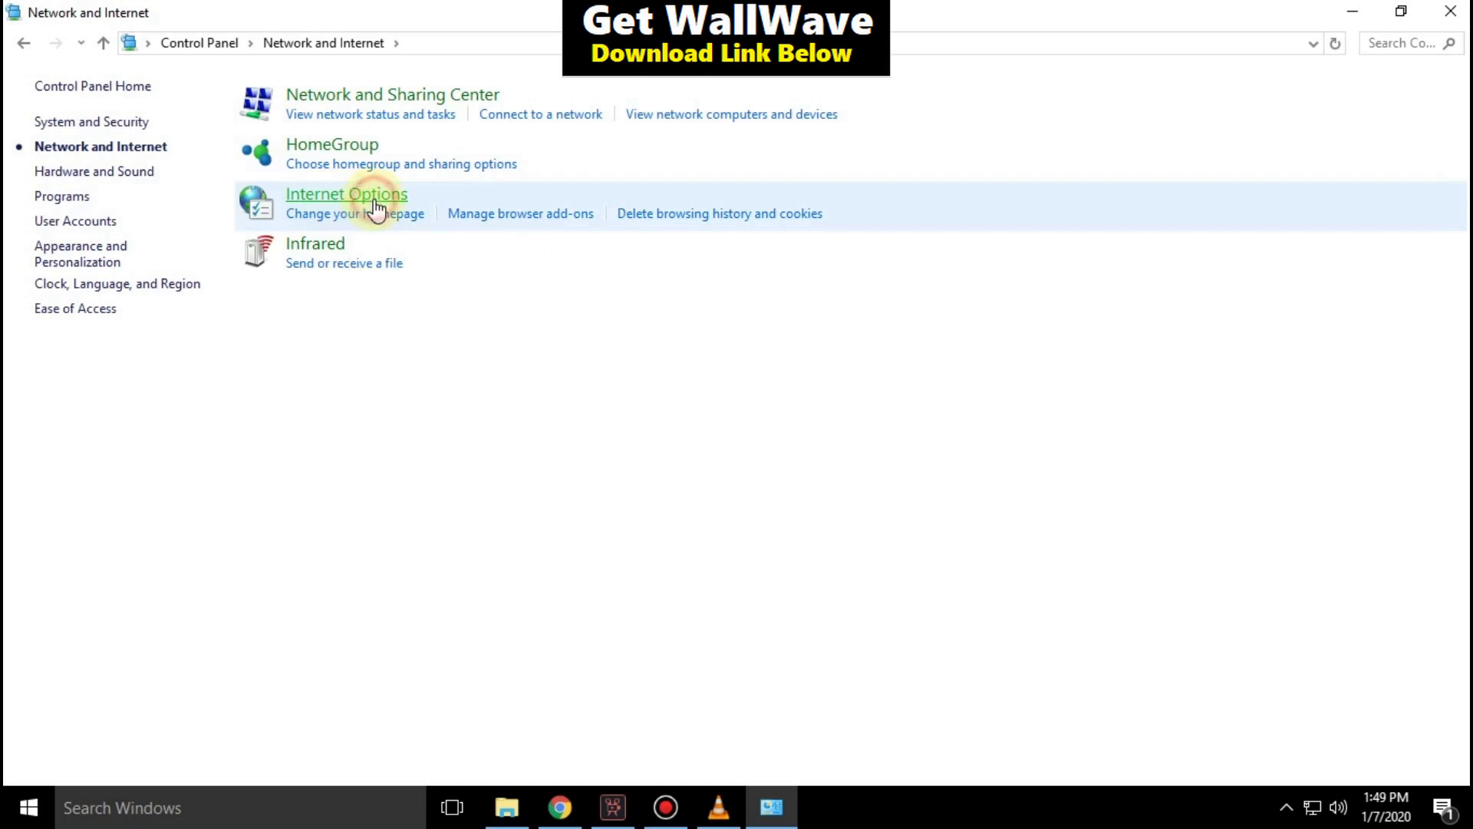
Step: Restore and apply default Advanced settings in Internet Options, then open LAN settings
click(346, 193)
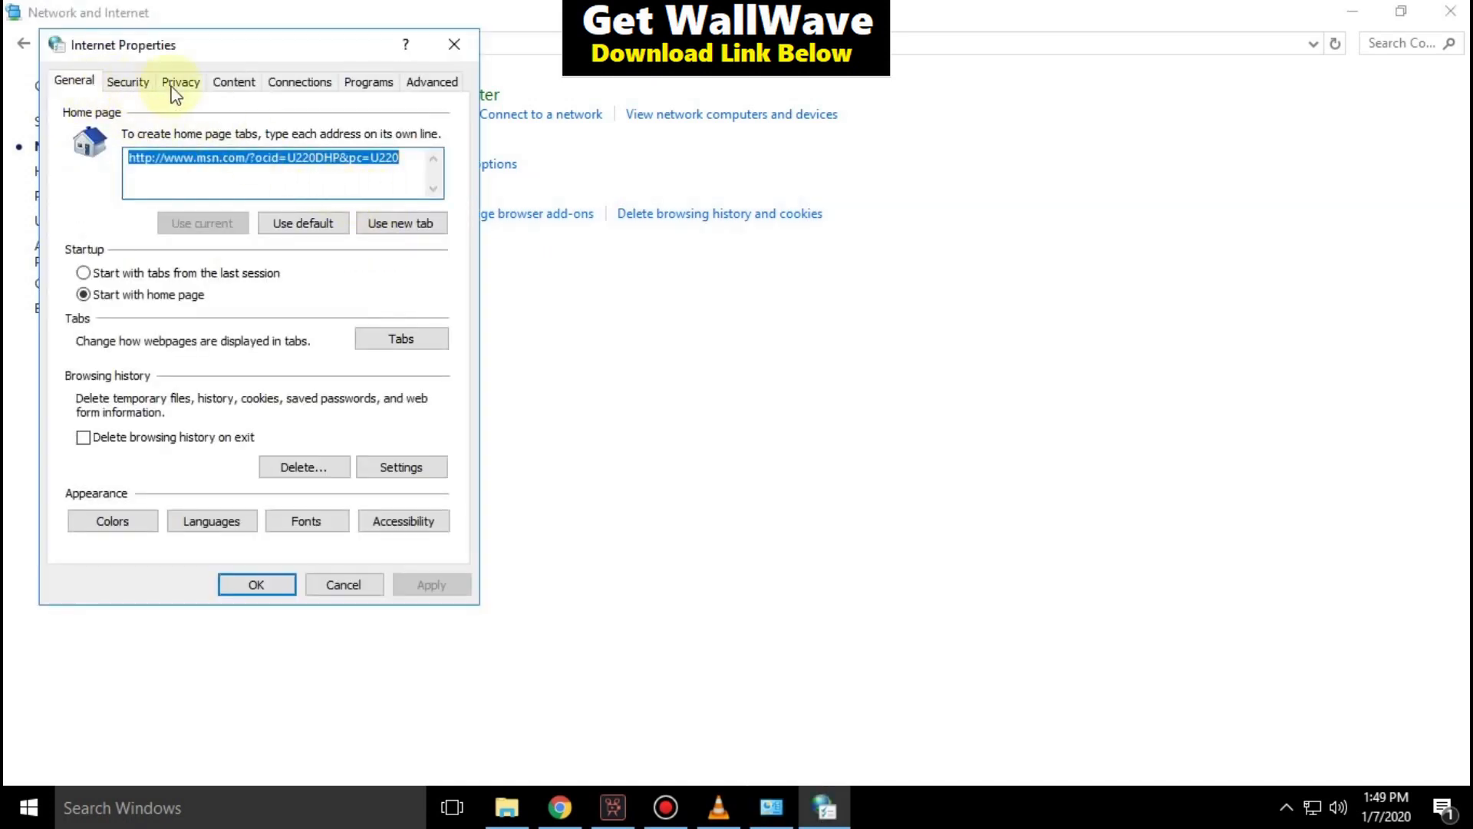
click(431, 80)
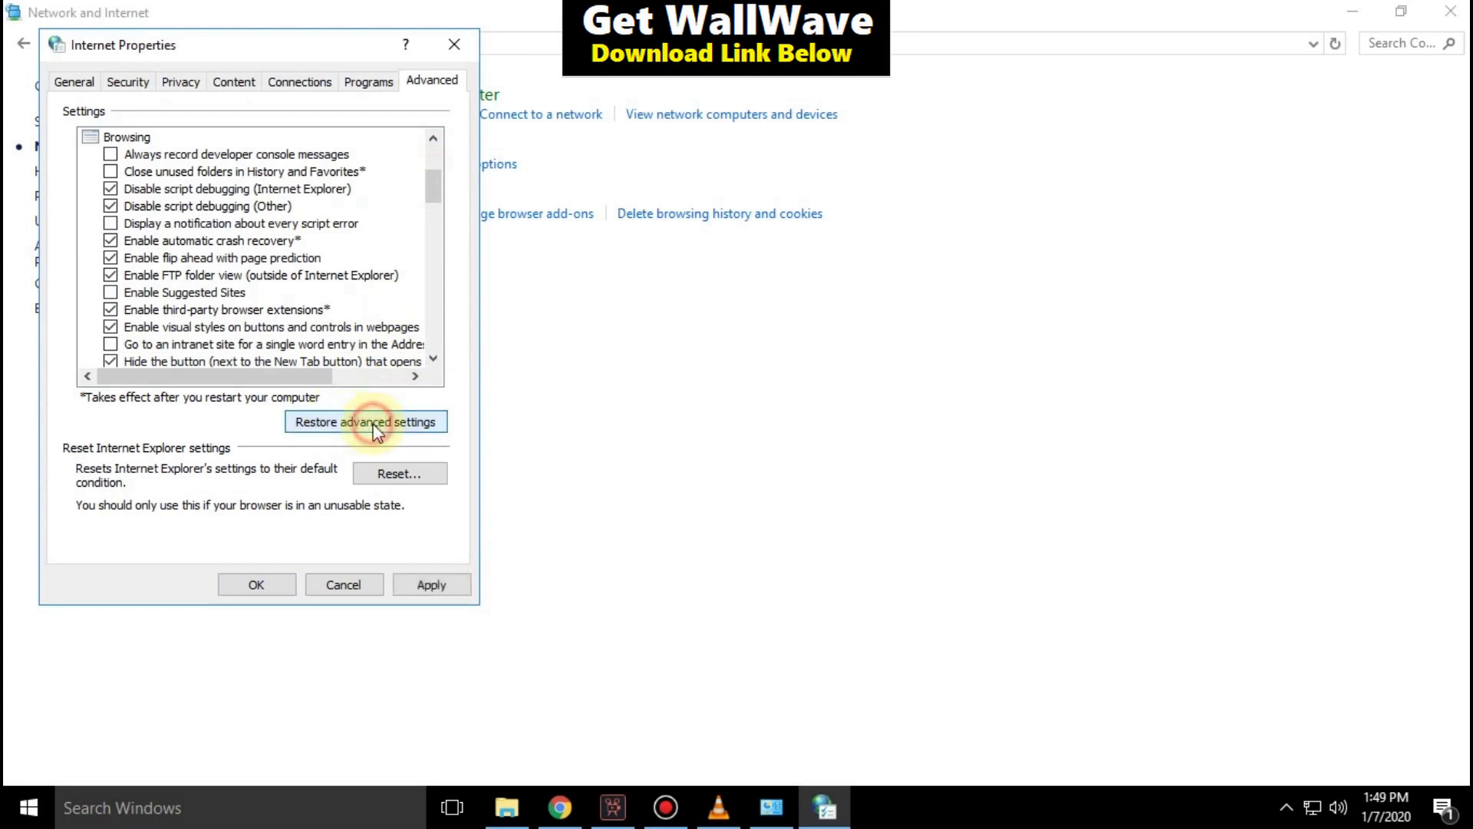
mouse_move(431, 583)
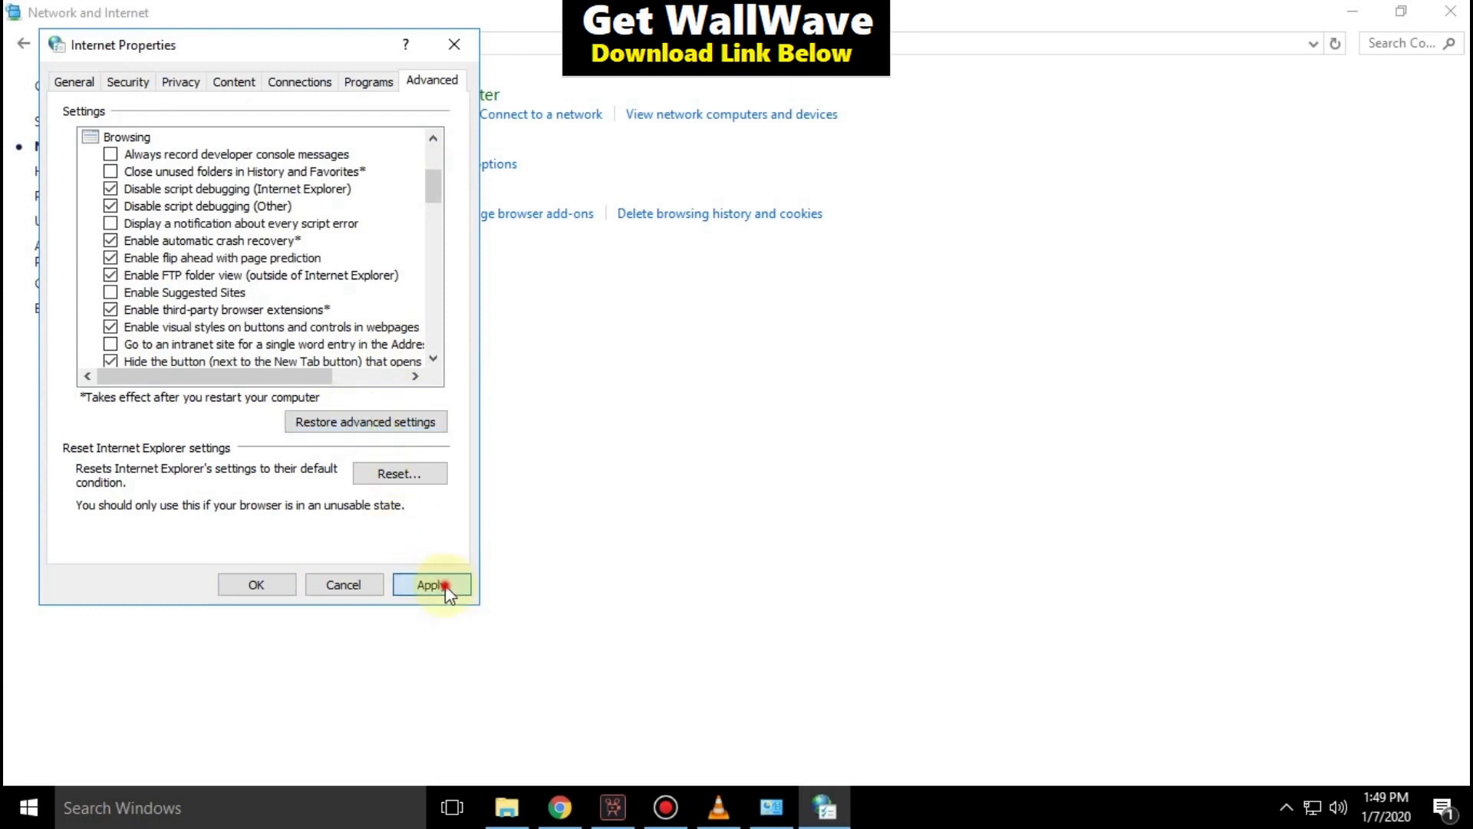
click(431, 585)
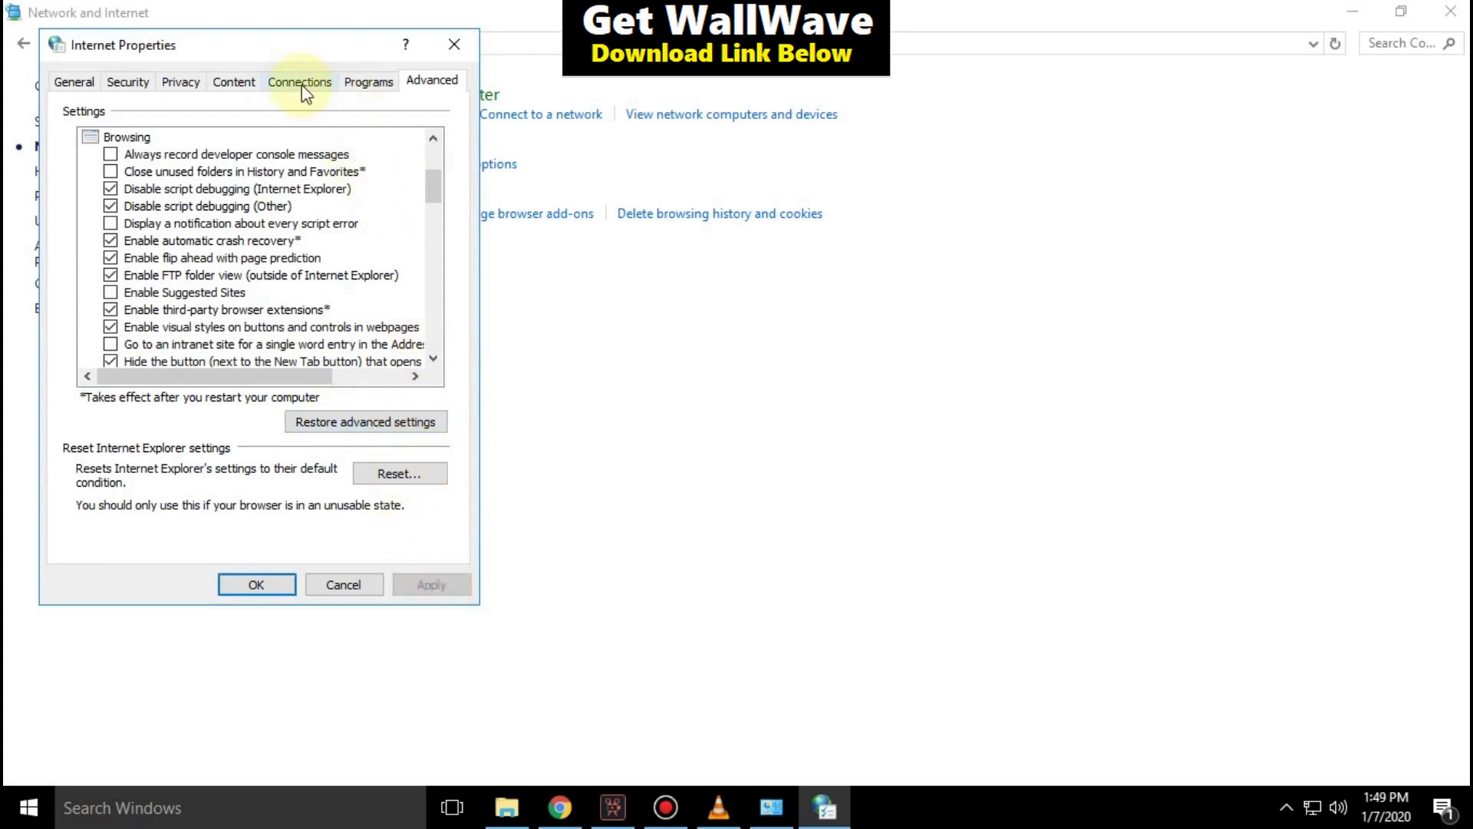
click(298, 80)
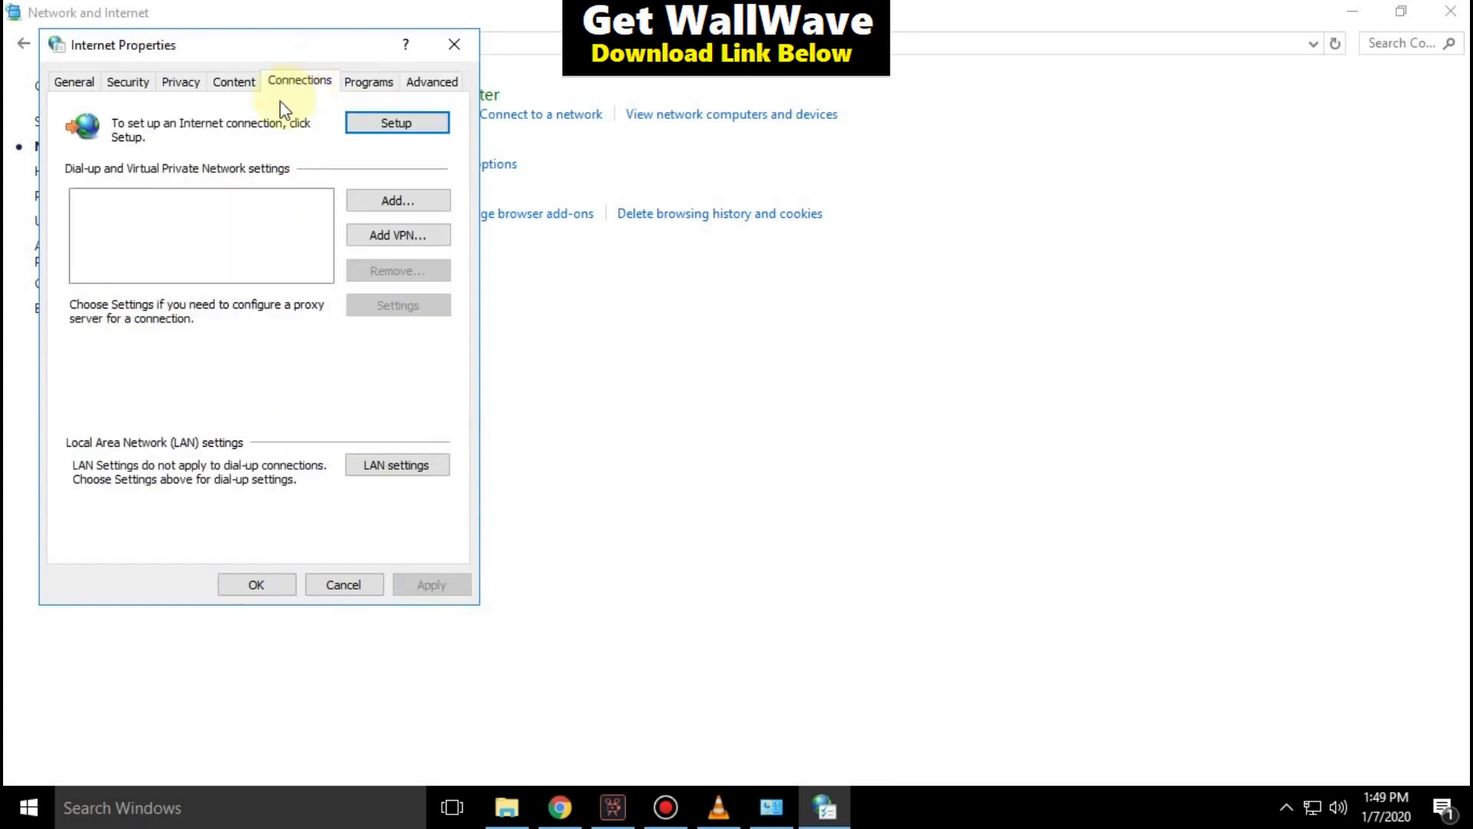
click(396, 464)
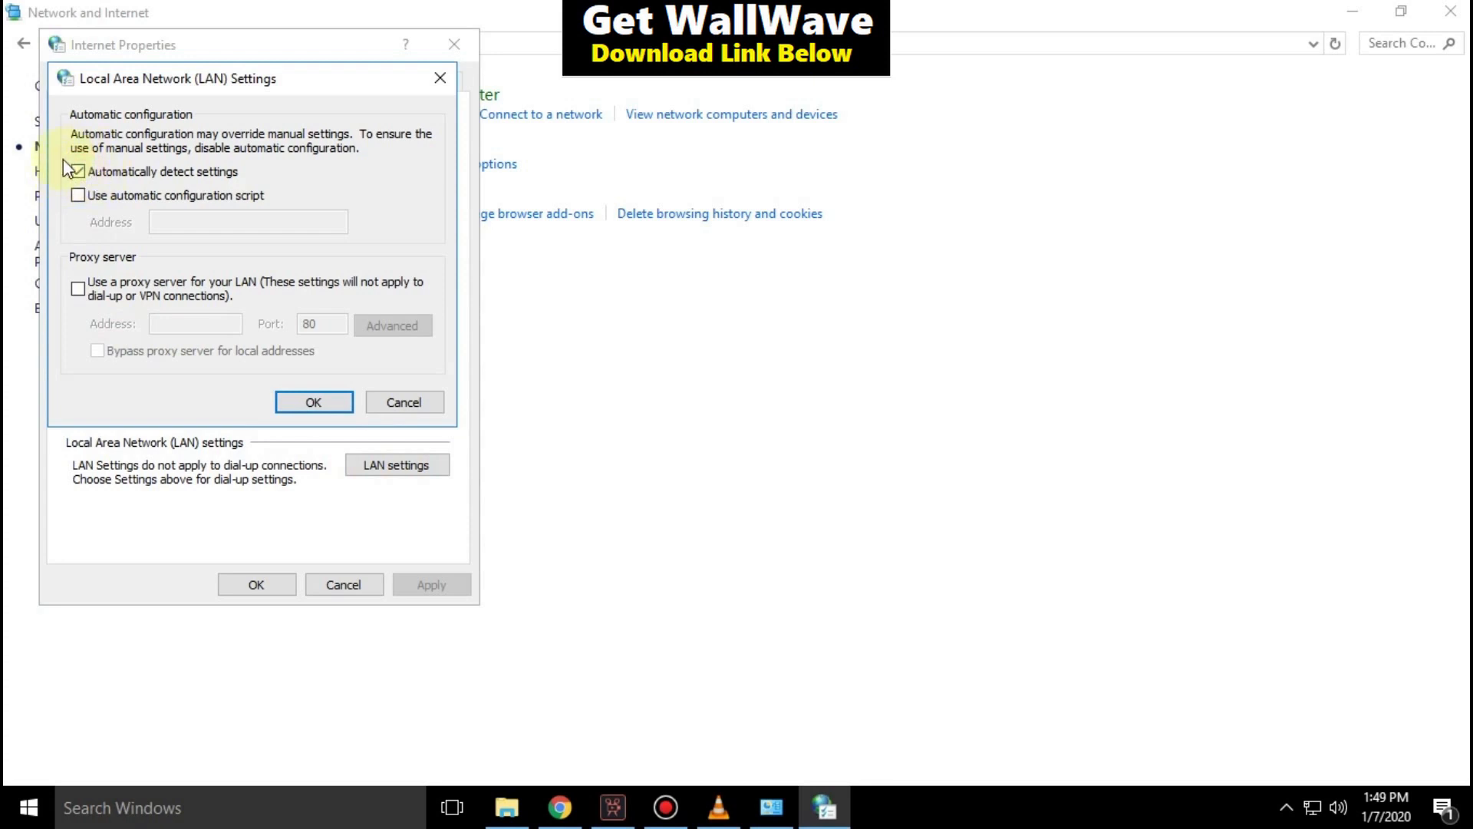
Step: OK the LAN Settings and Internet Properties dialogs and close Control Panel
click(78, 171)
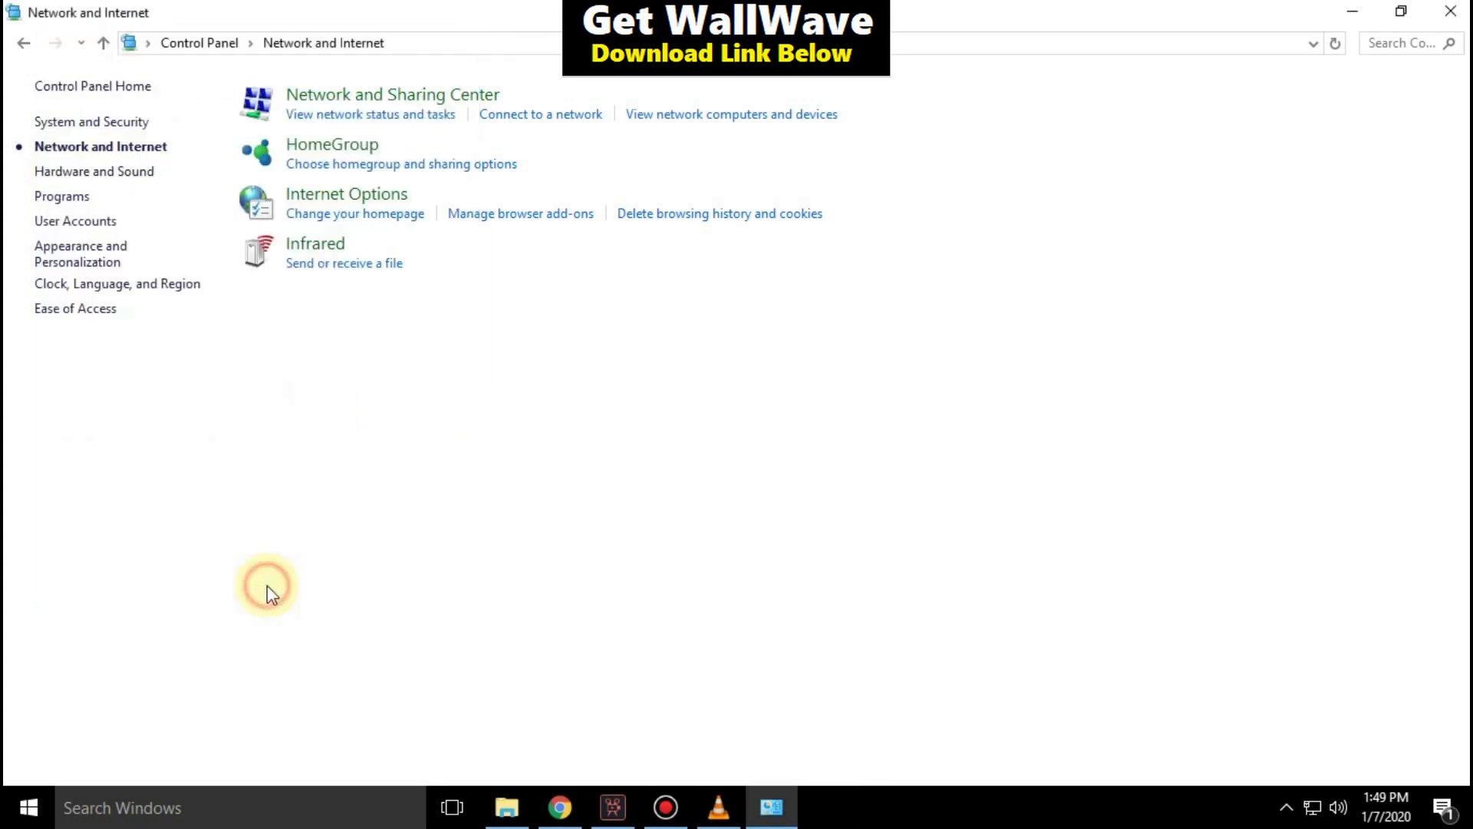
click(1450, 12)
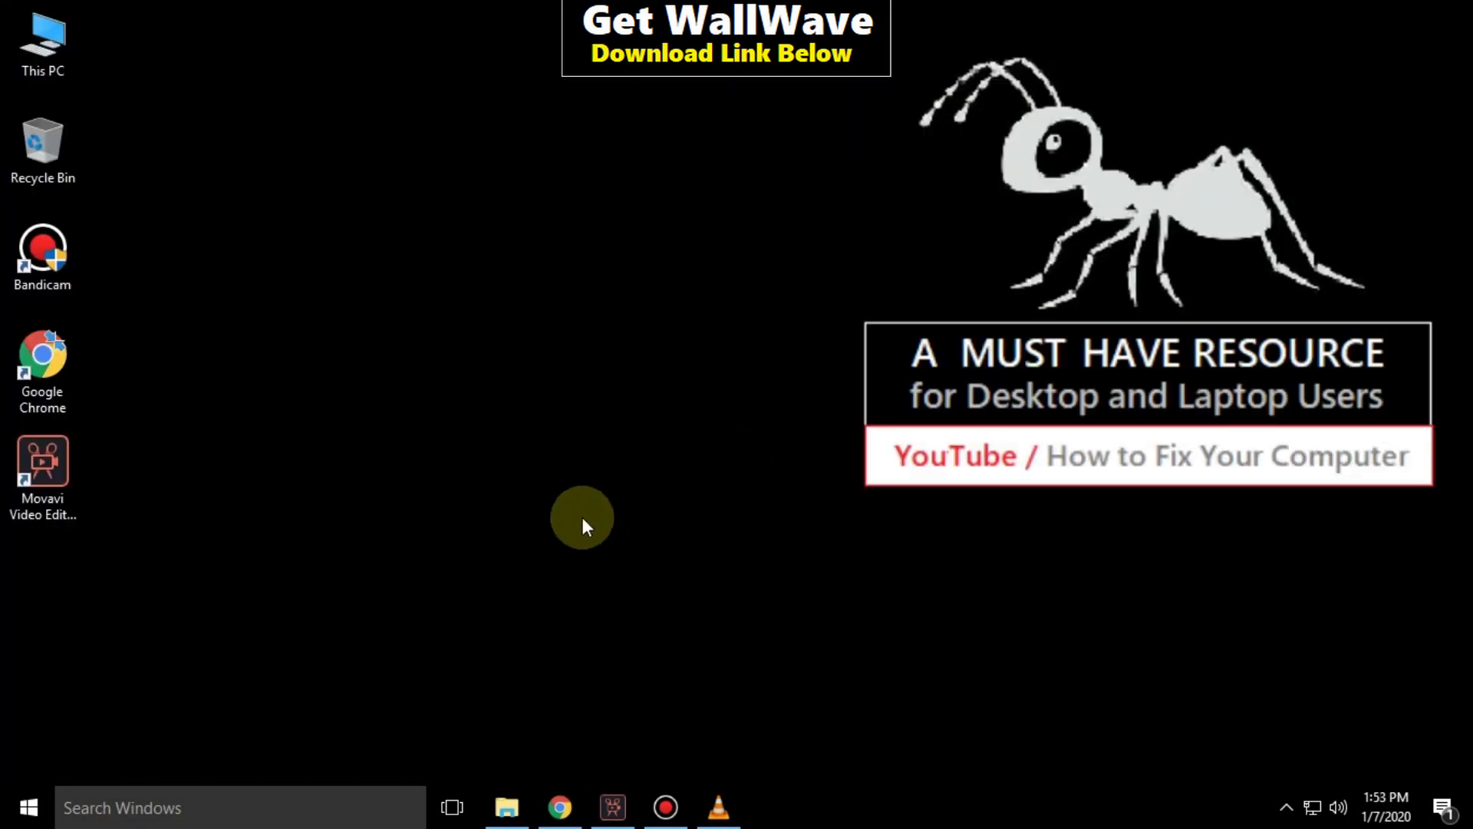
Step: Uncheck publisher's and server certificate revocation checks in Internet Options Advanced, and OK
click(239, 807)
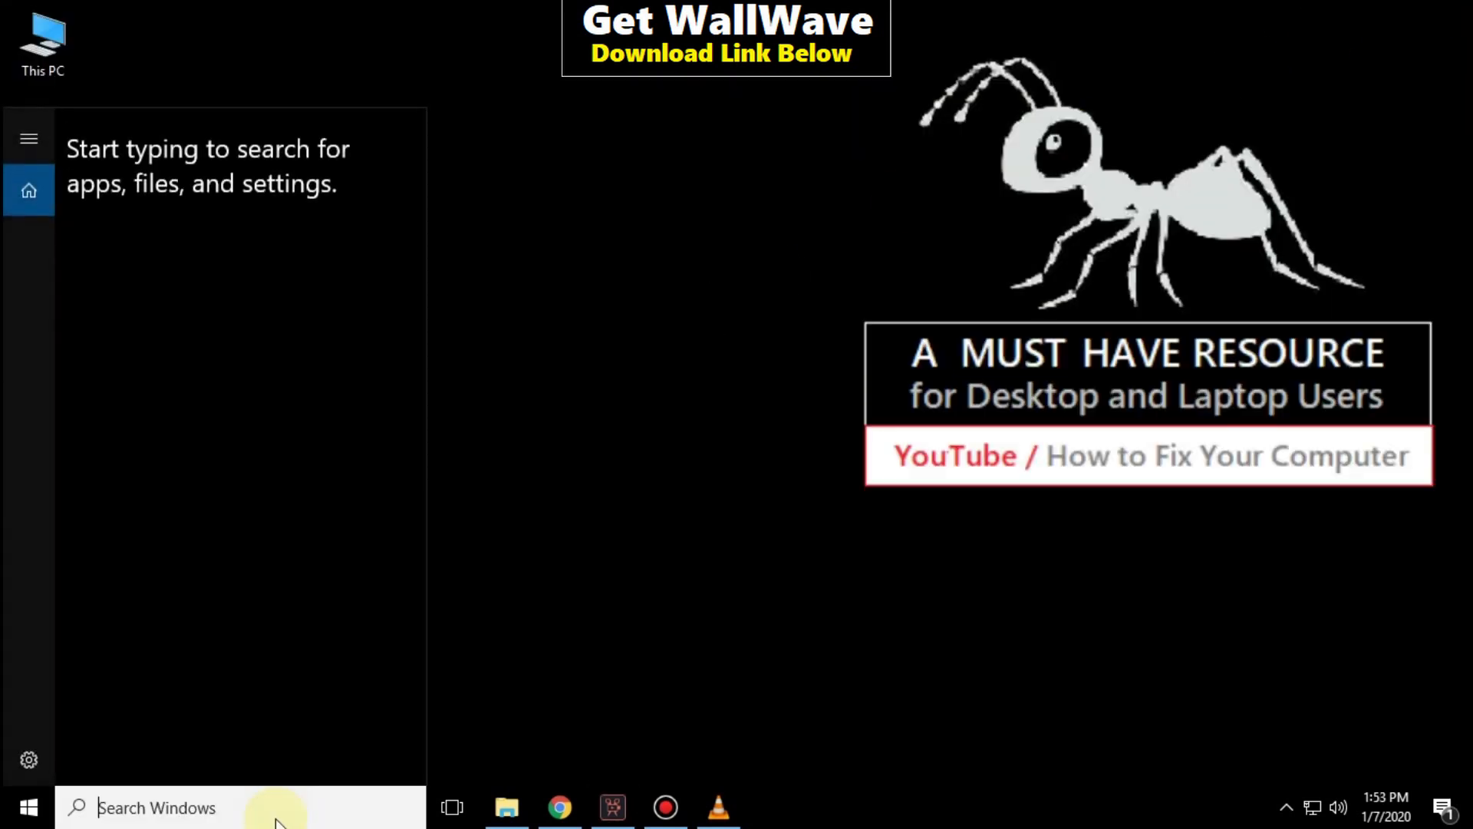
text(internet options)
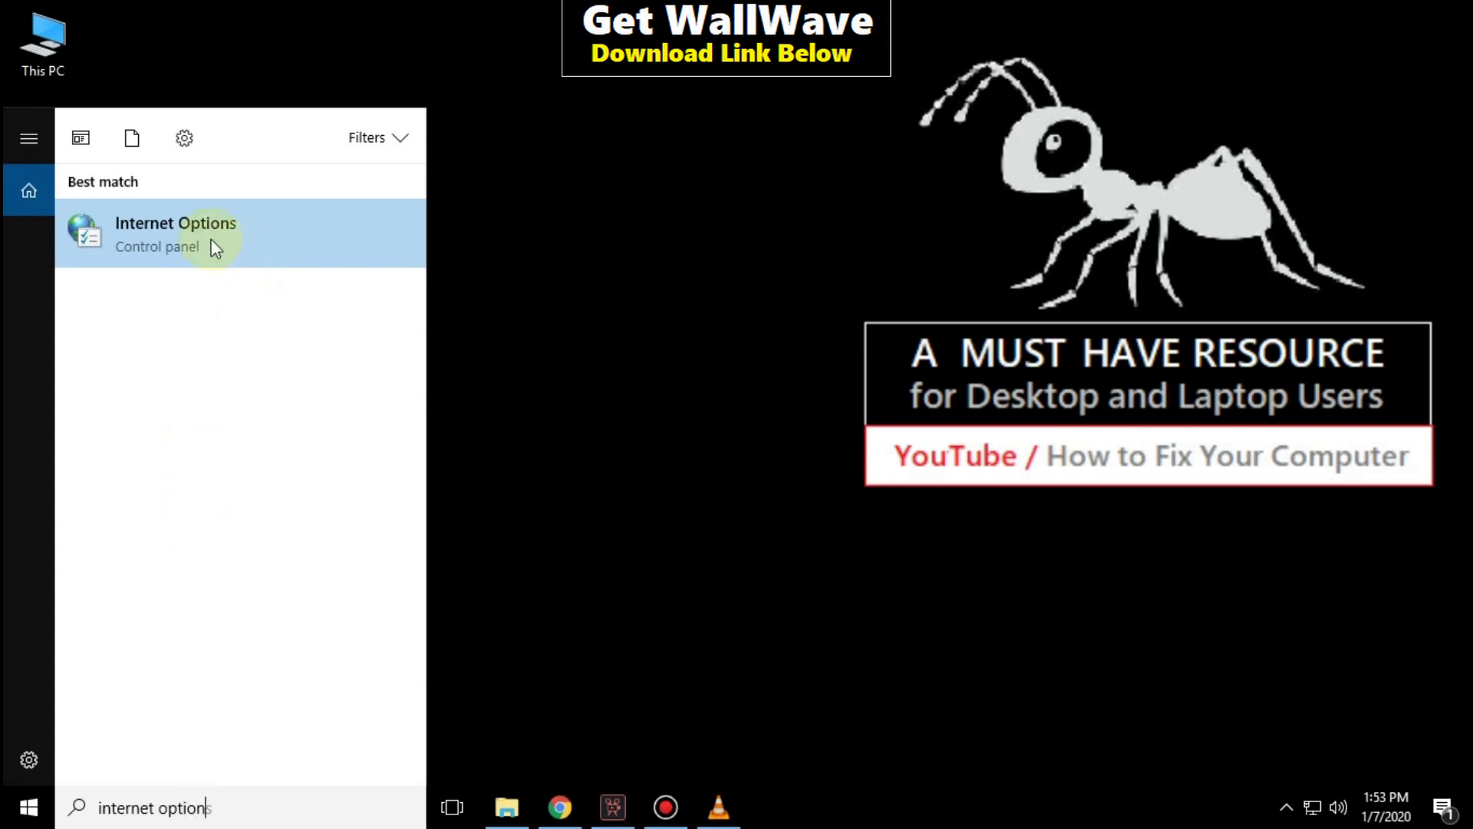
click(176, 233)
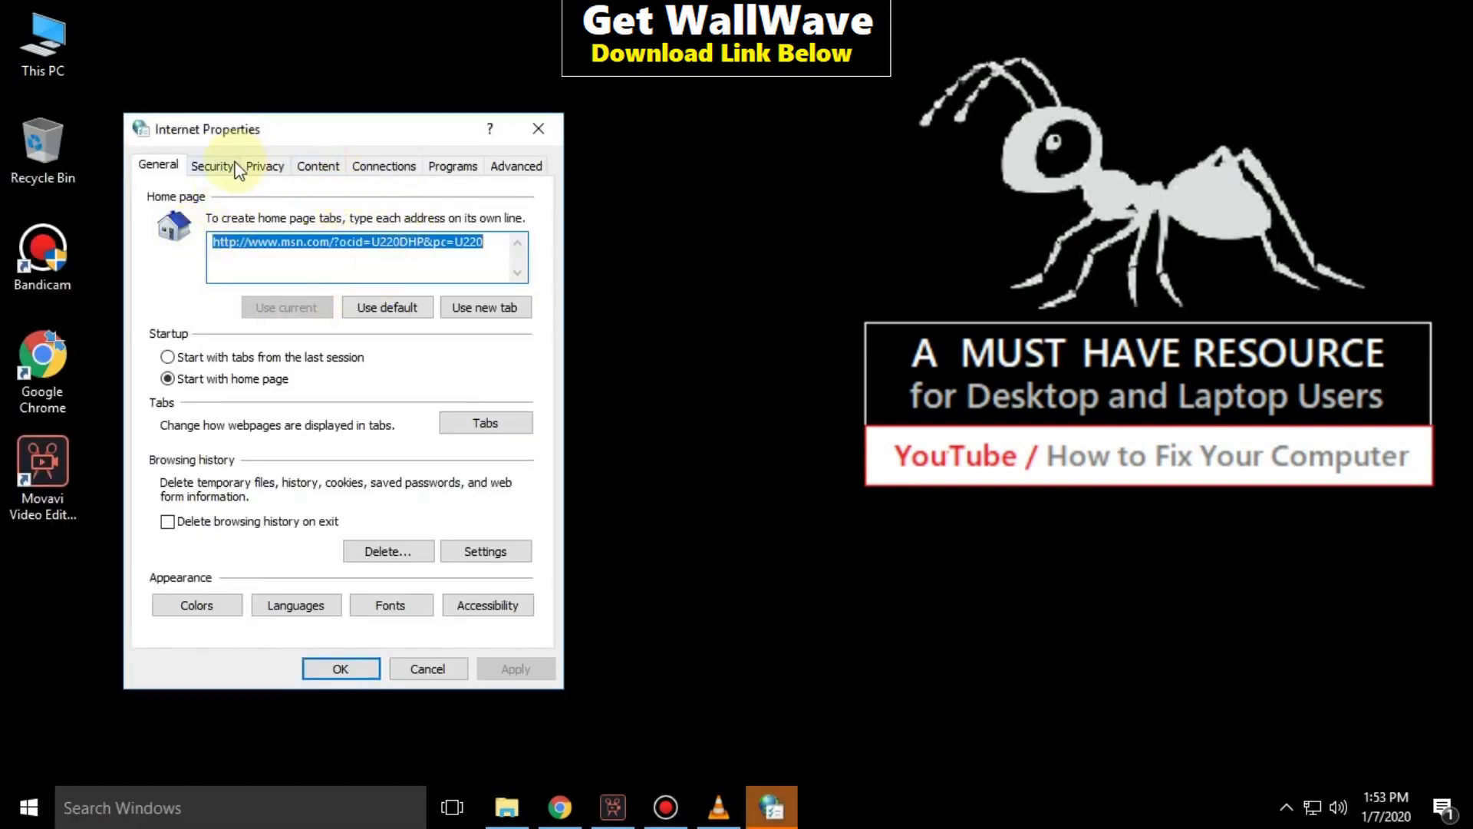
click(514, 166)
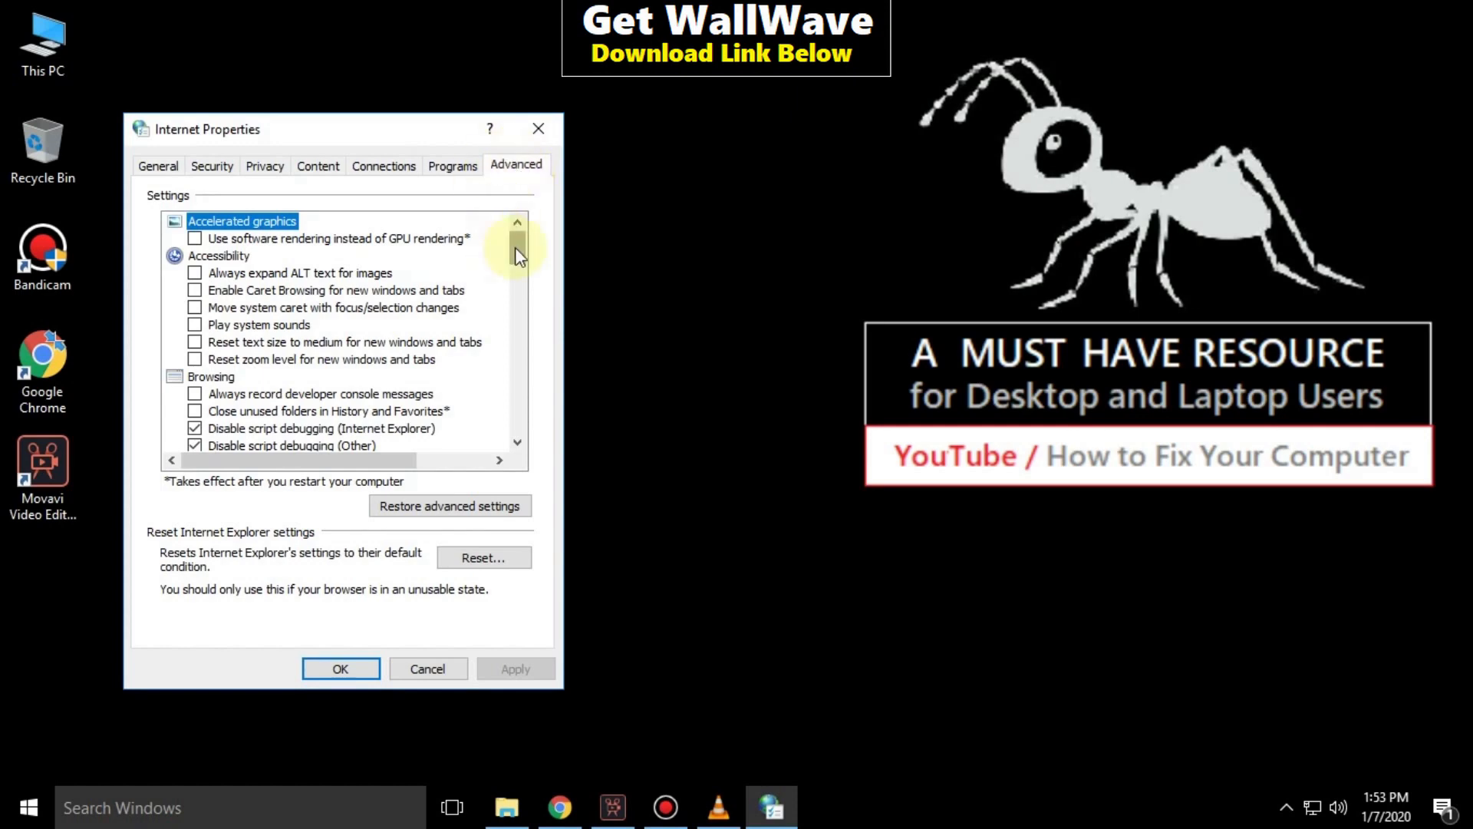
scroll(down, 3)
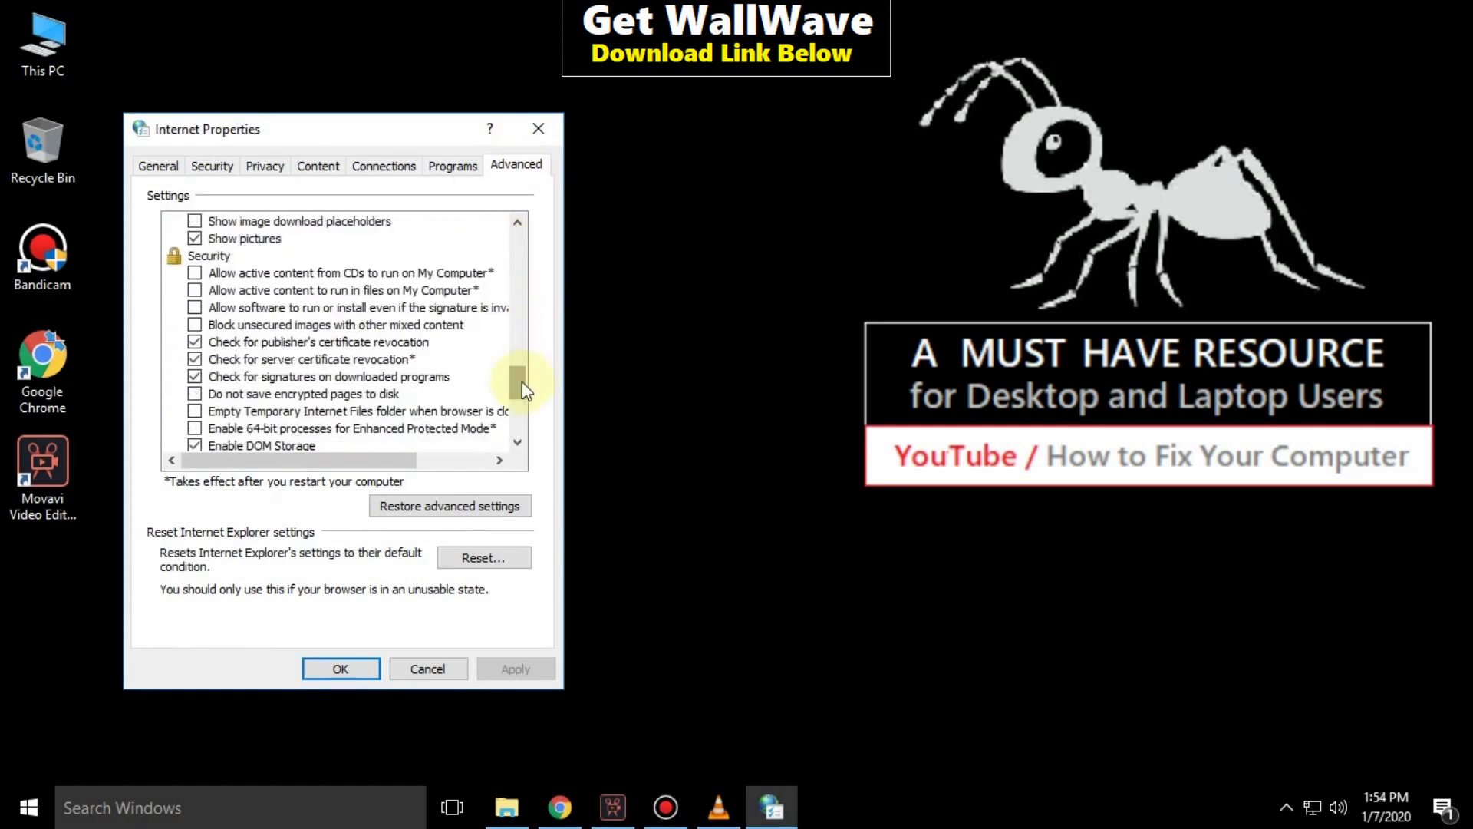
click(195, 341)
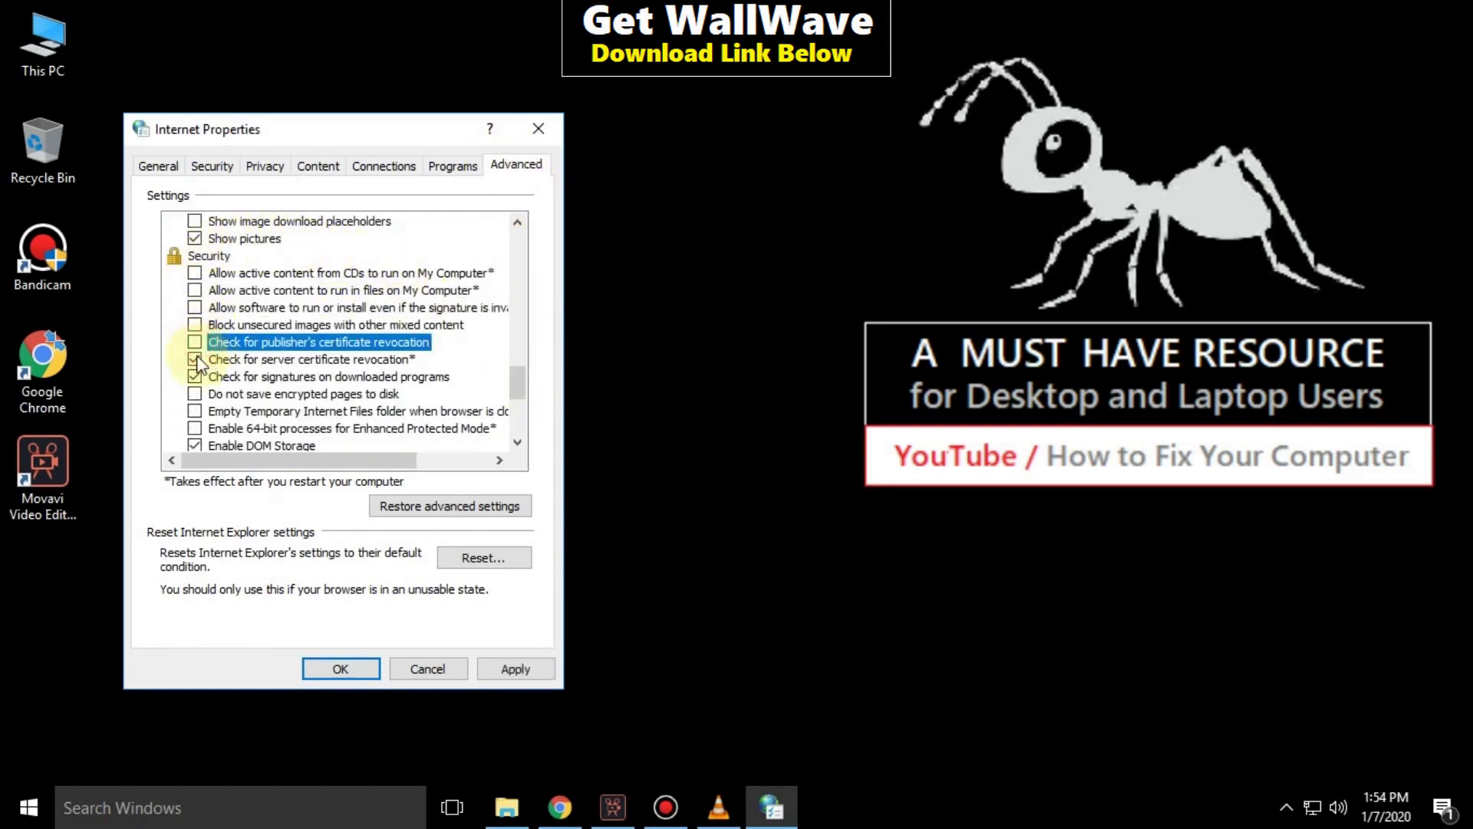
click(310, 359)
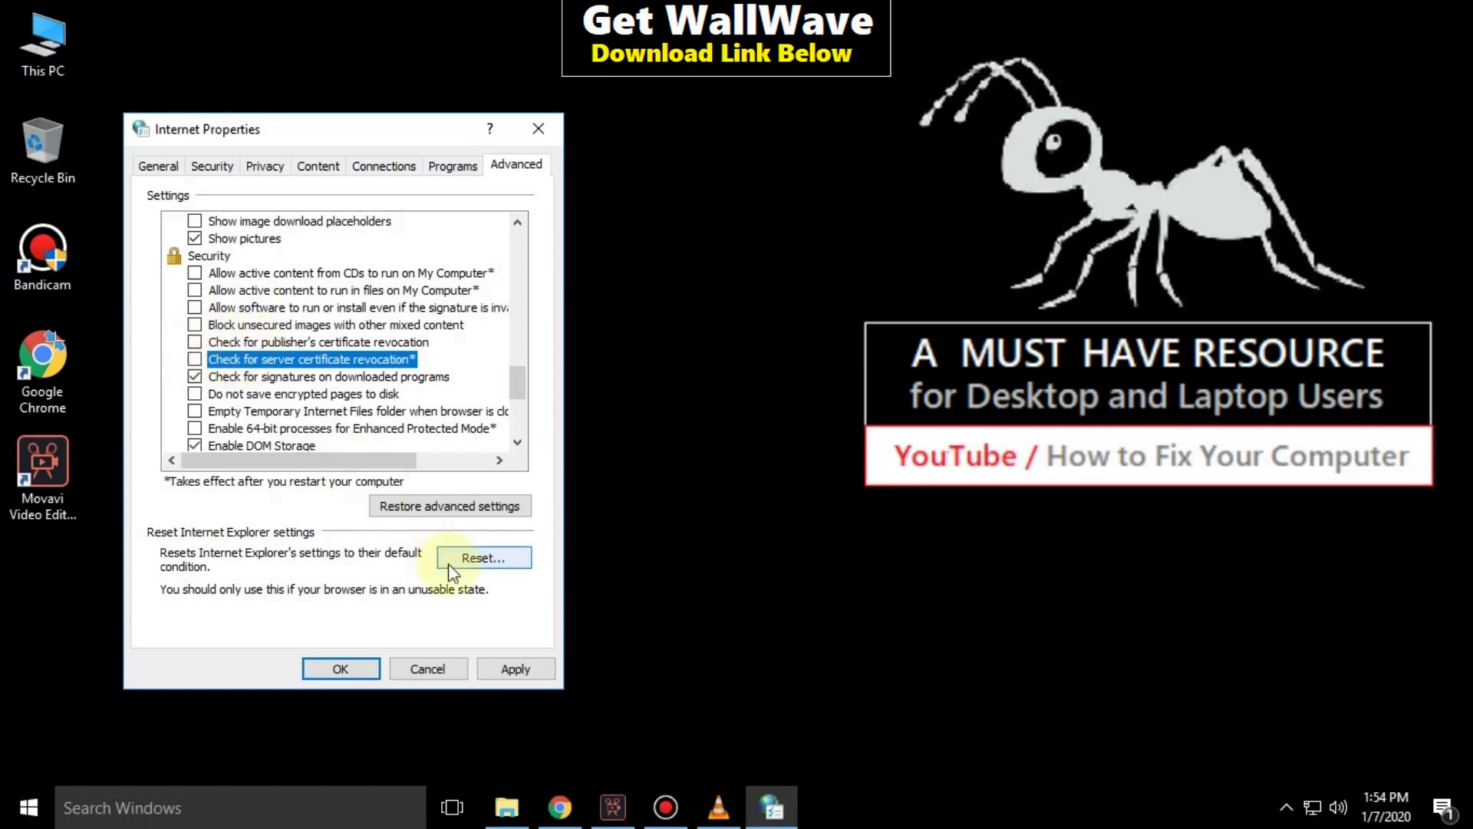
mouse_move(340, 669)
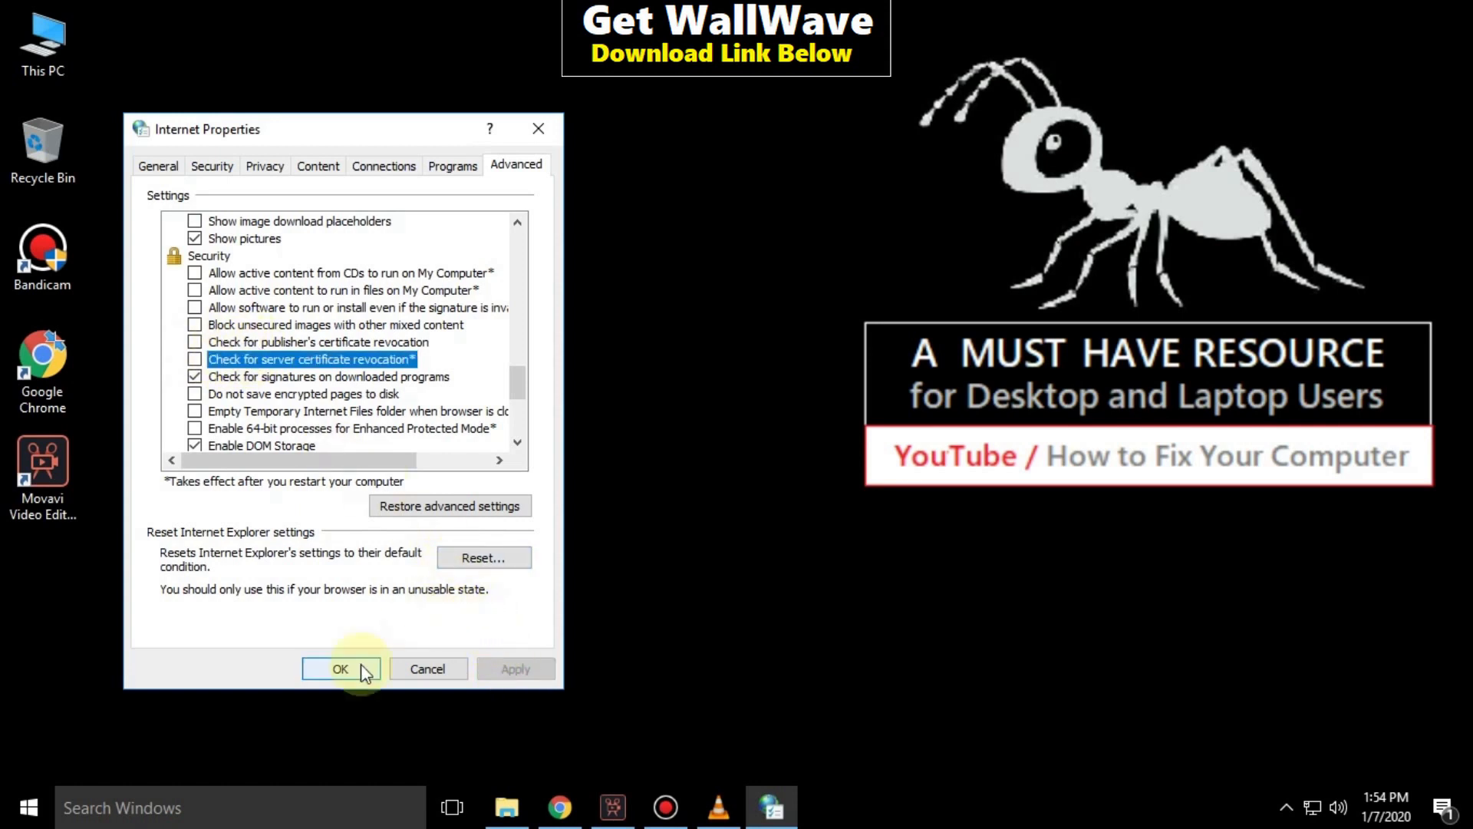
click(340, 668)
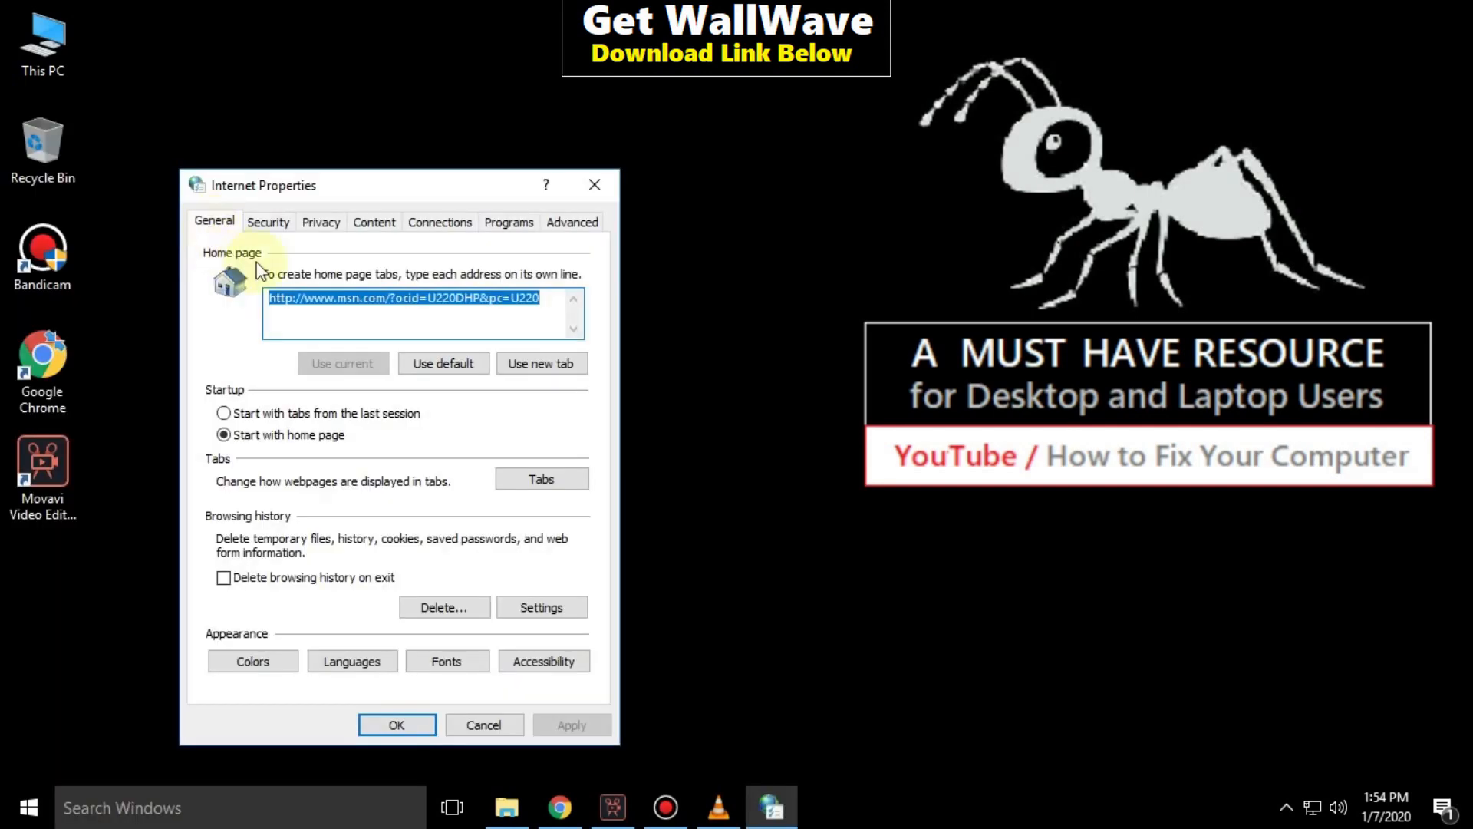
click(267, 222)
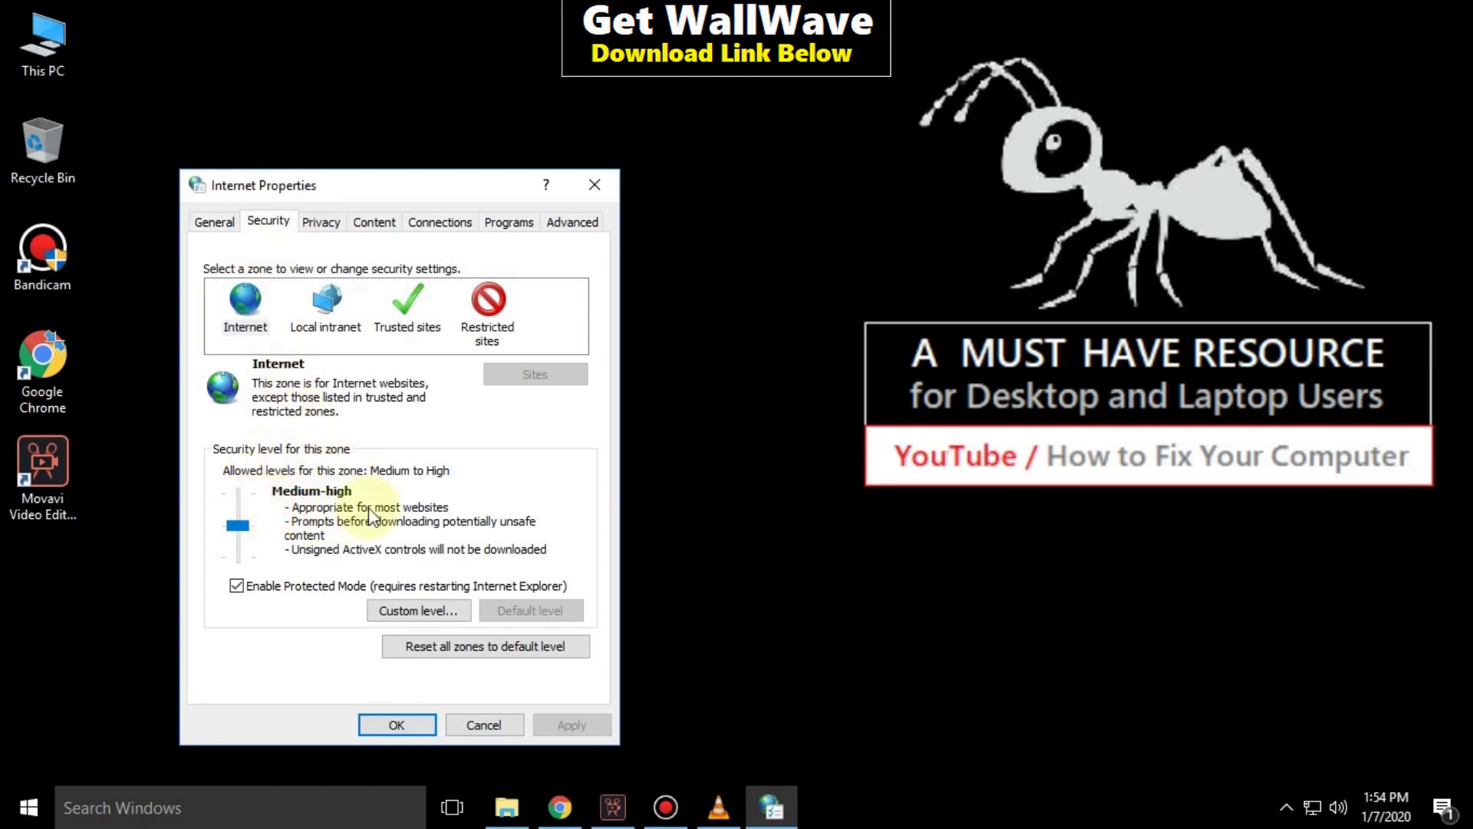
click(406, 310)
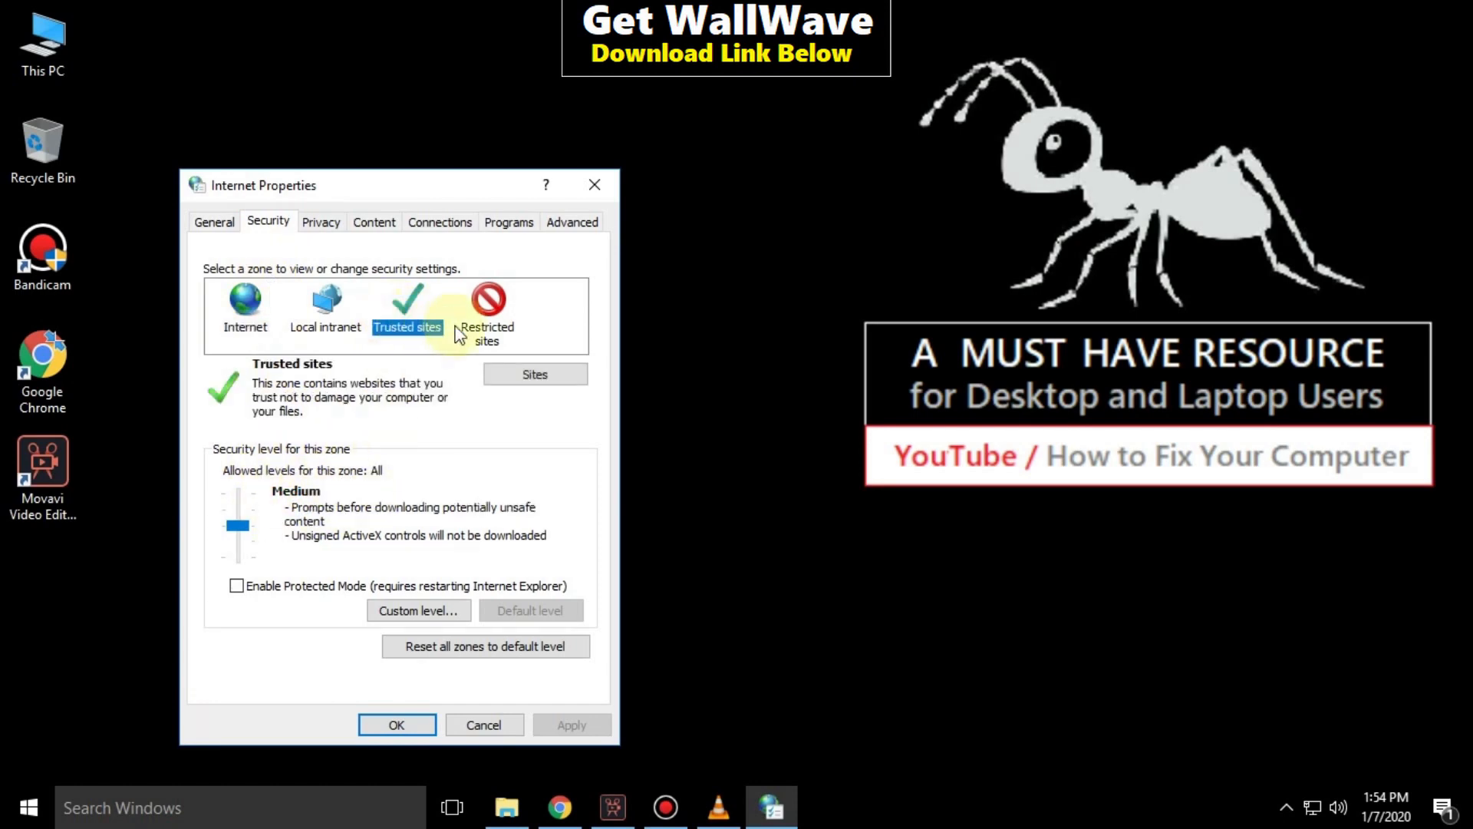
click(534, 373)
text(https://www.goo)
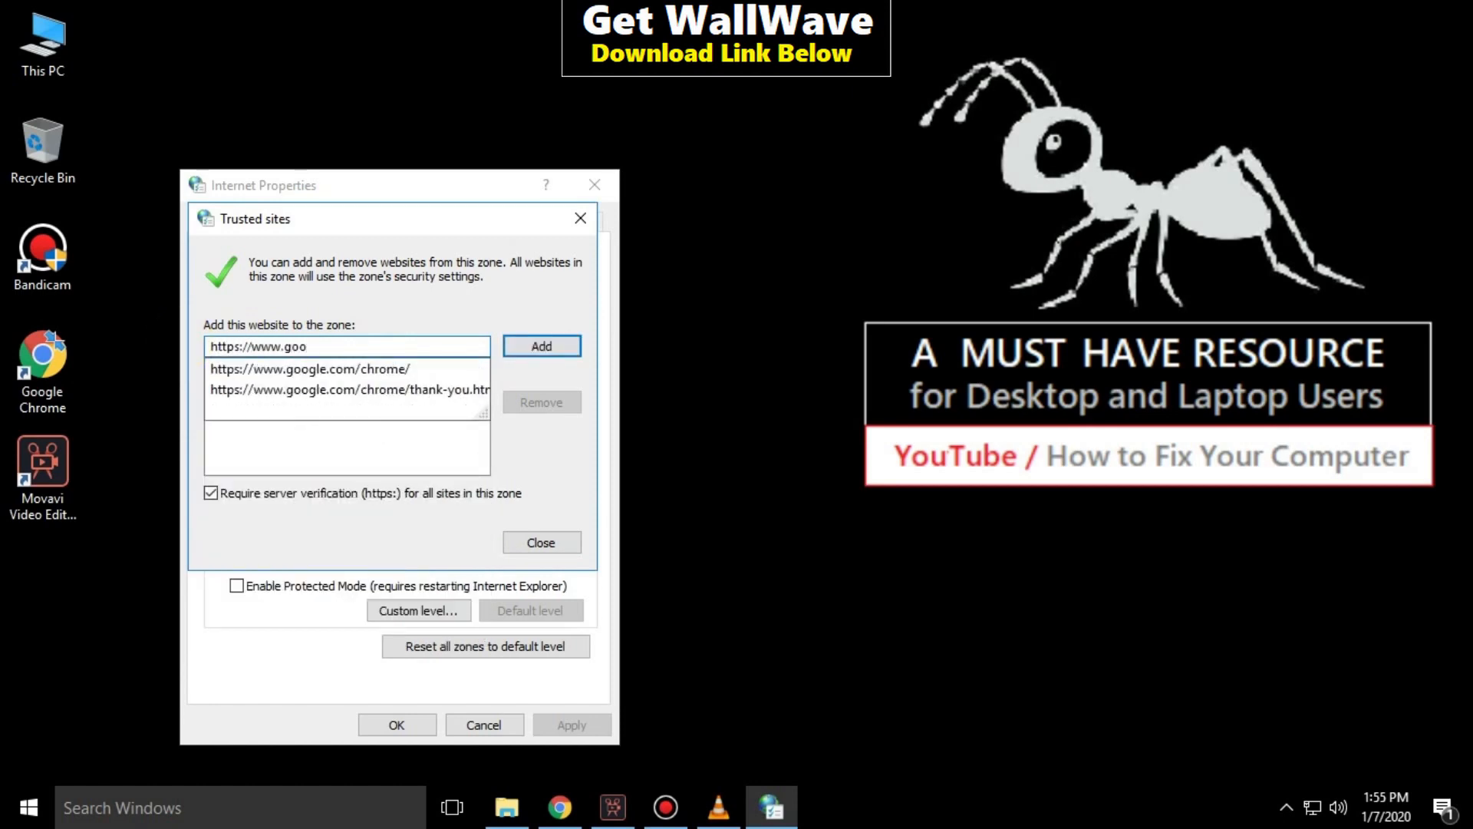
text(gle.com)
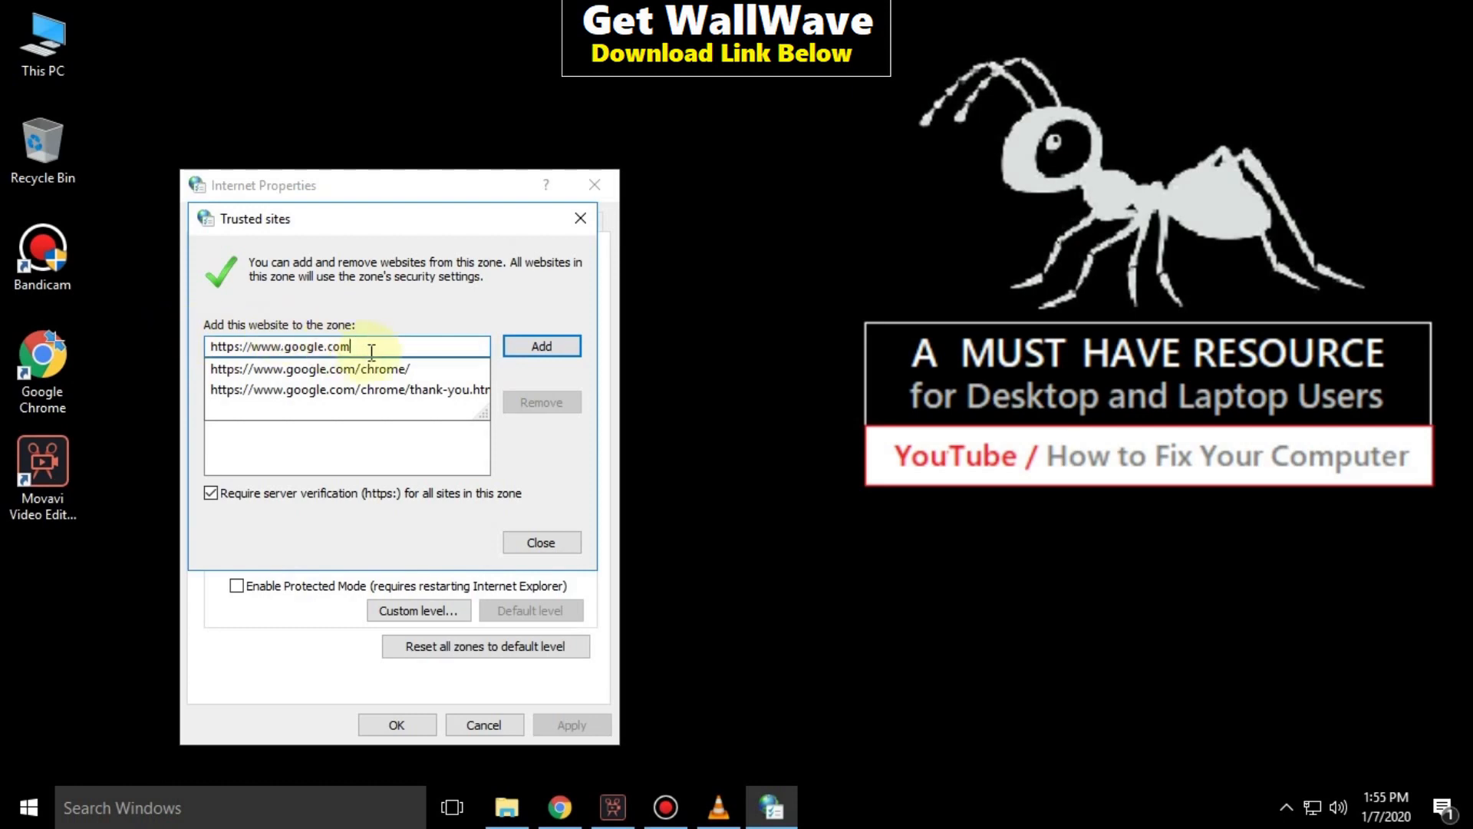
click(540, 346)
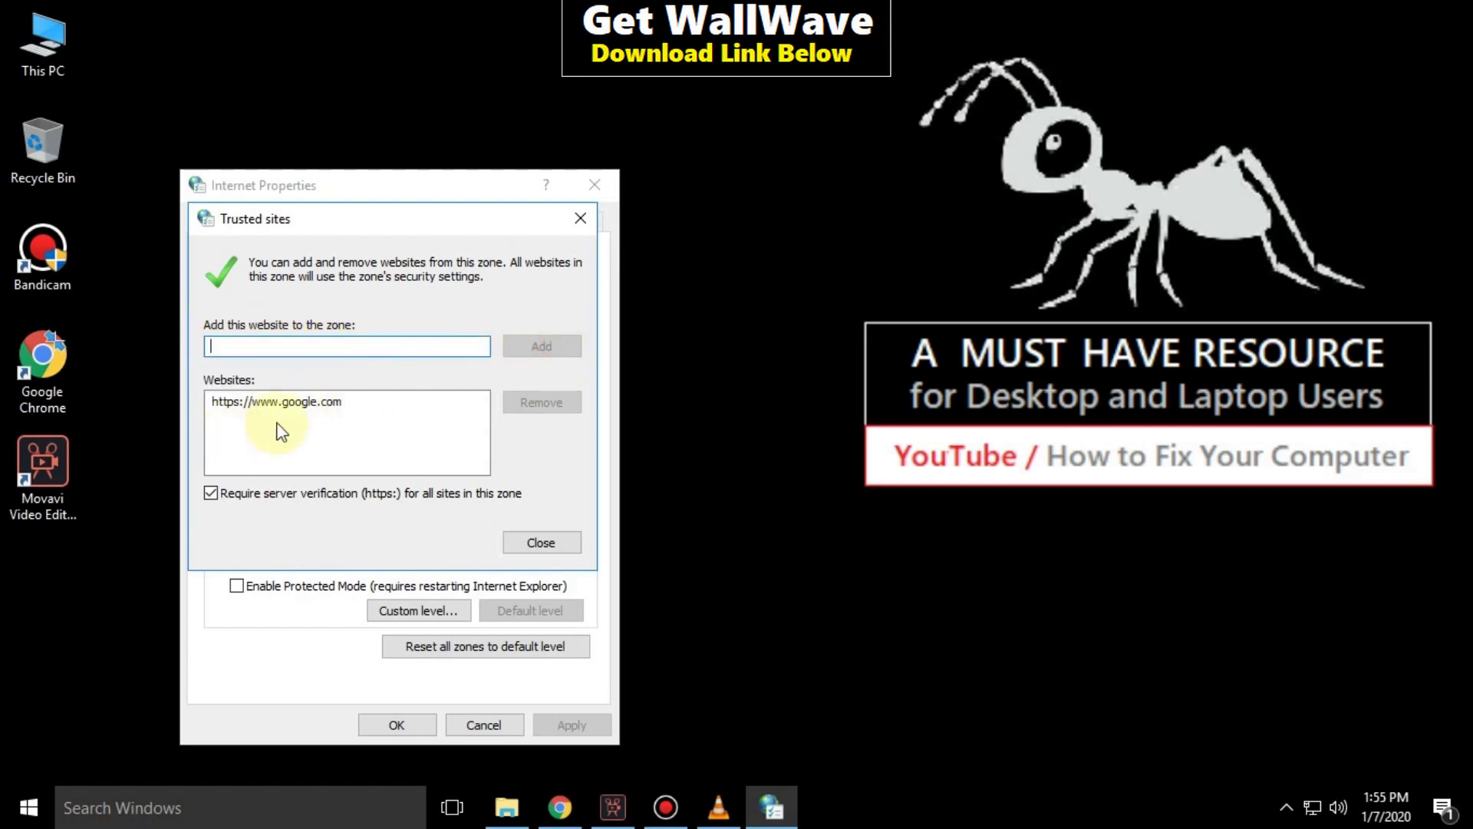
click(540, 542)
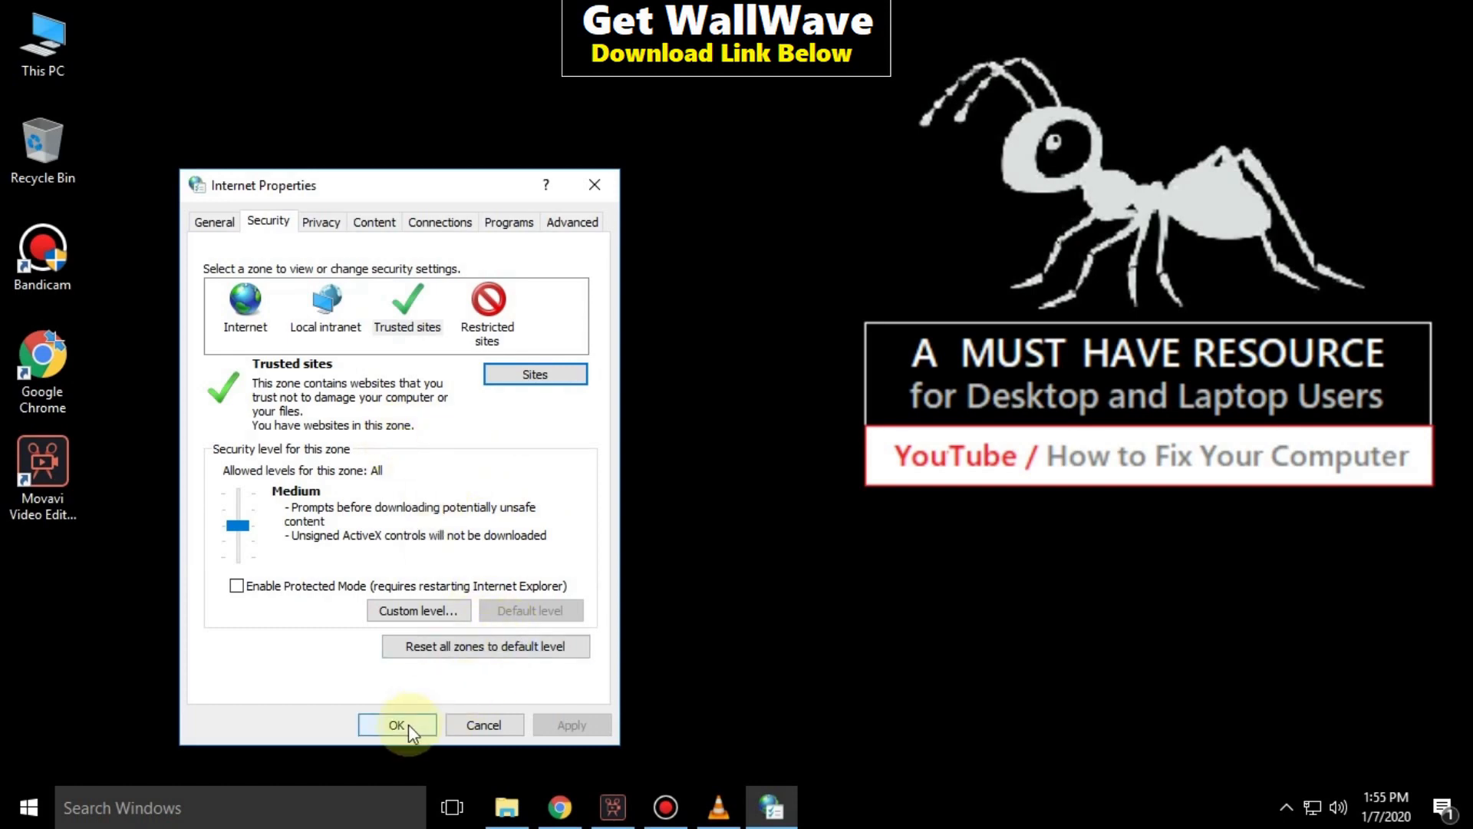
click(396, 725)
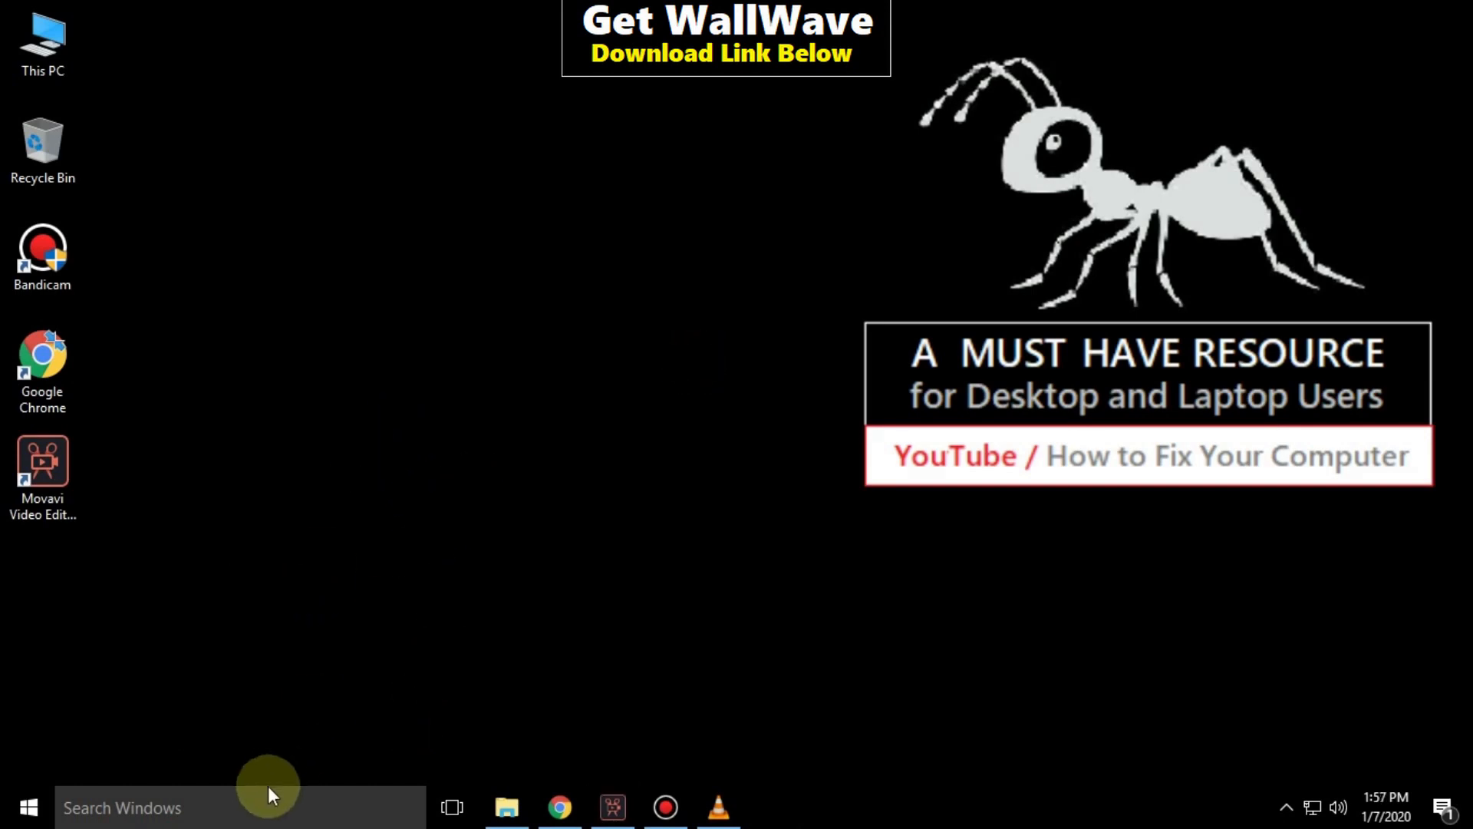
Step: Clear the SSL state from Internet Options' Content tab and close the window
text(internet options)
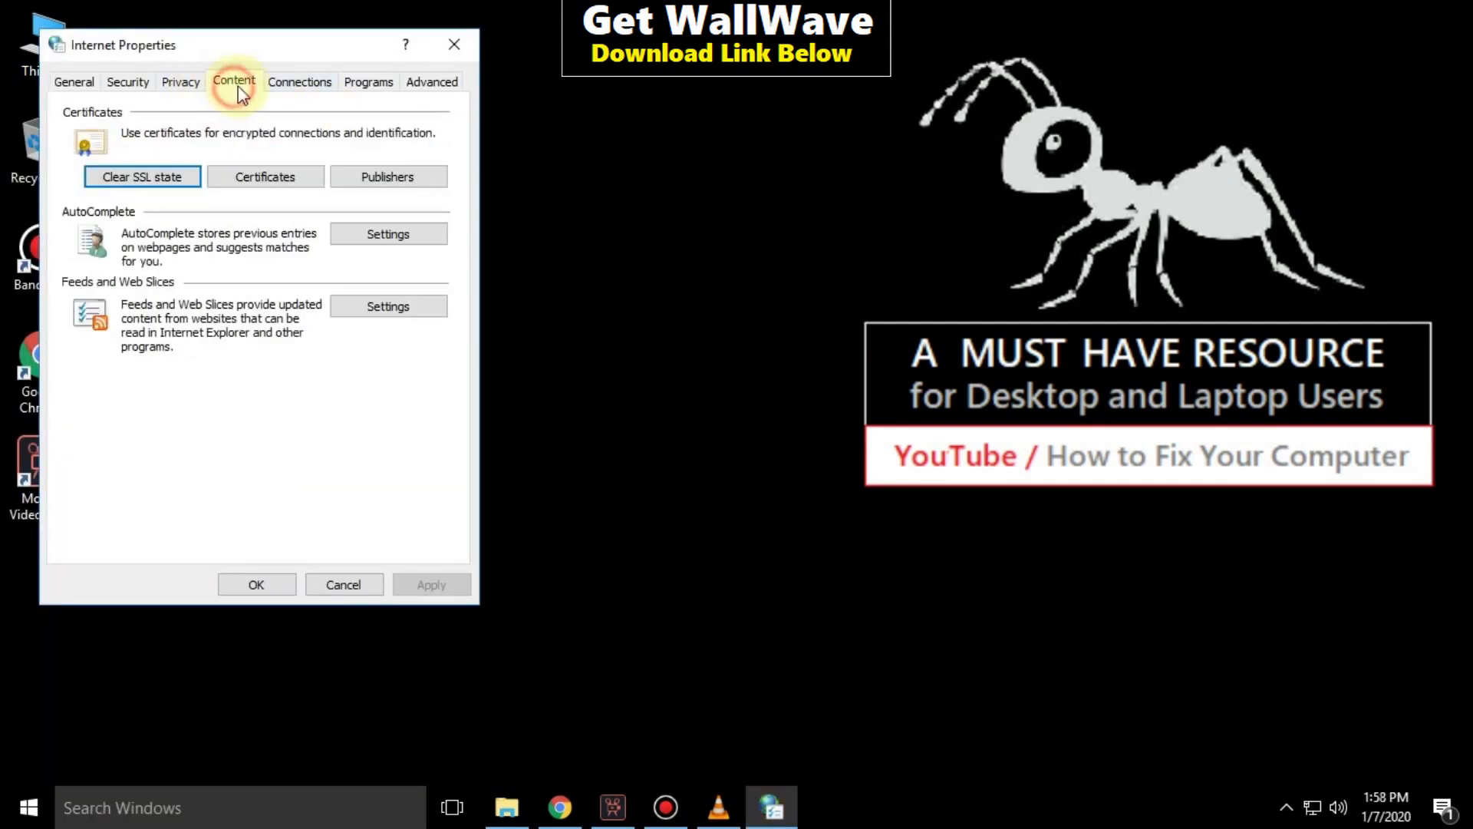
click(141, 176)
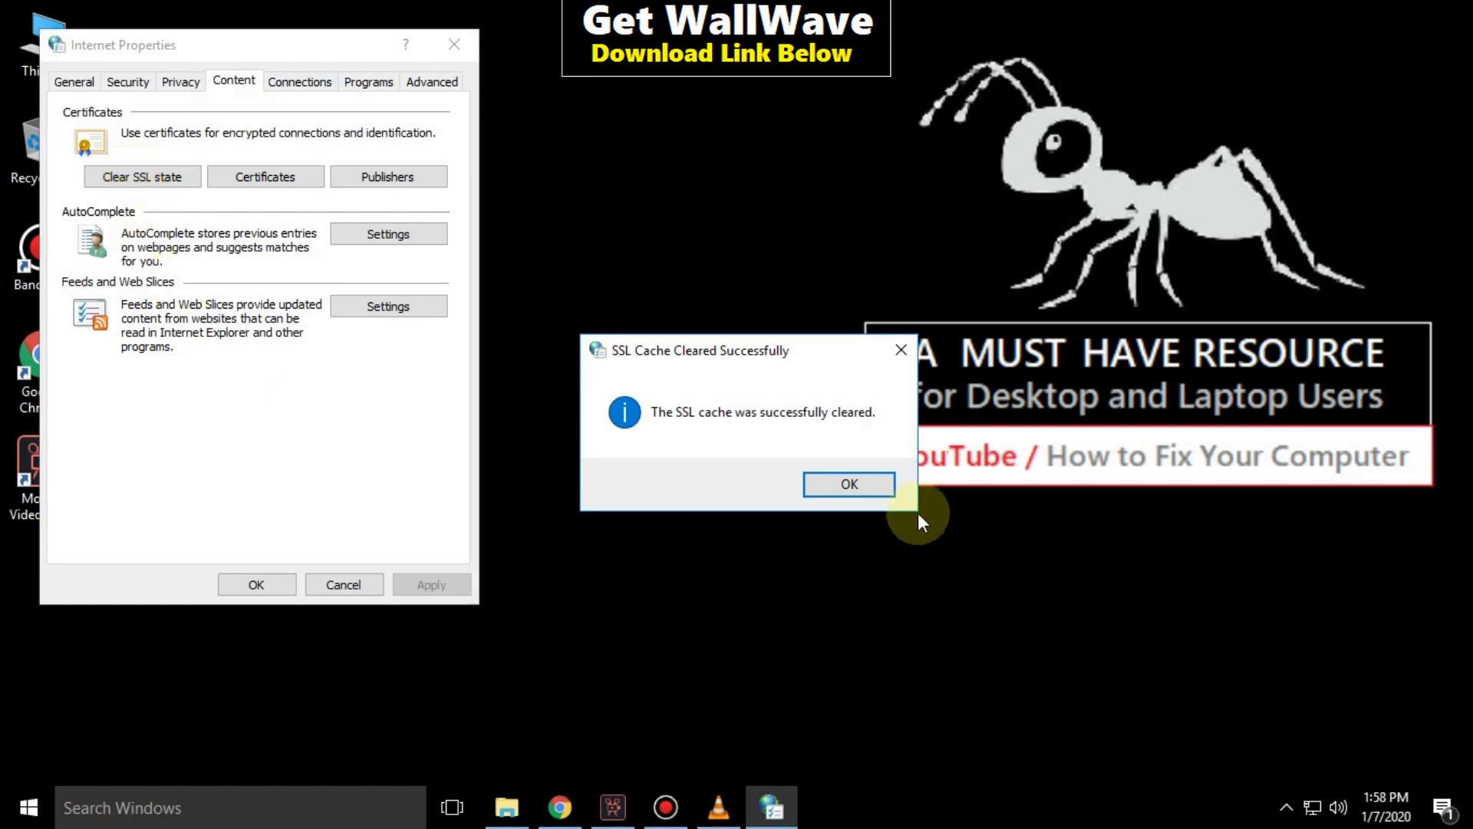
click(847, 484)
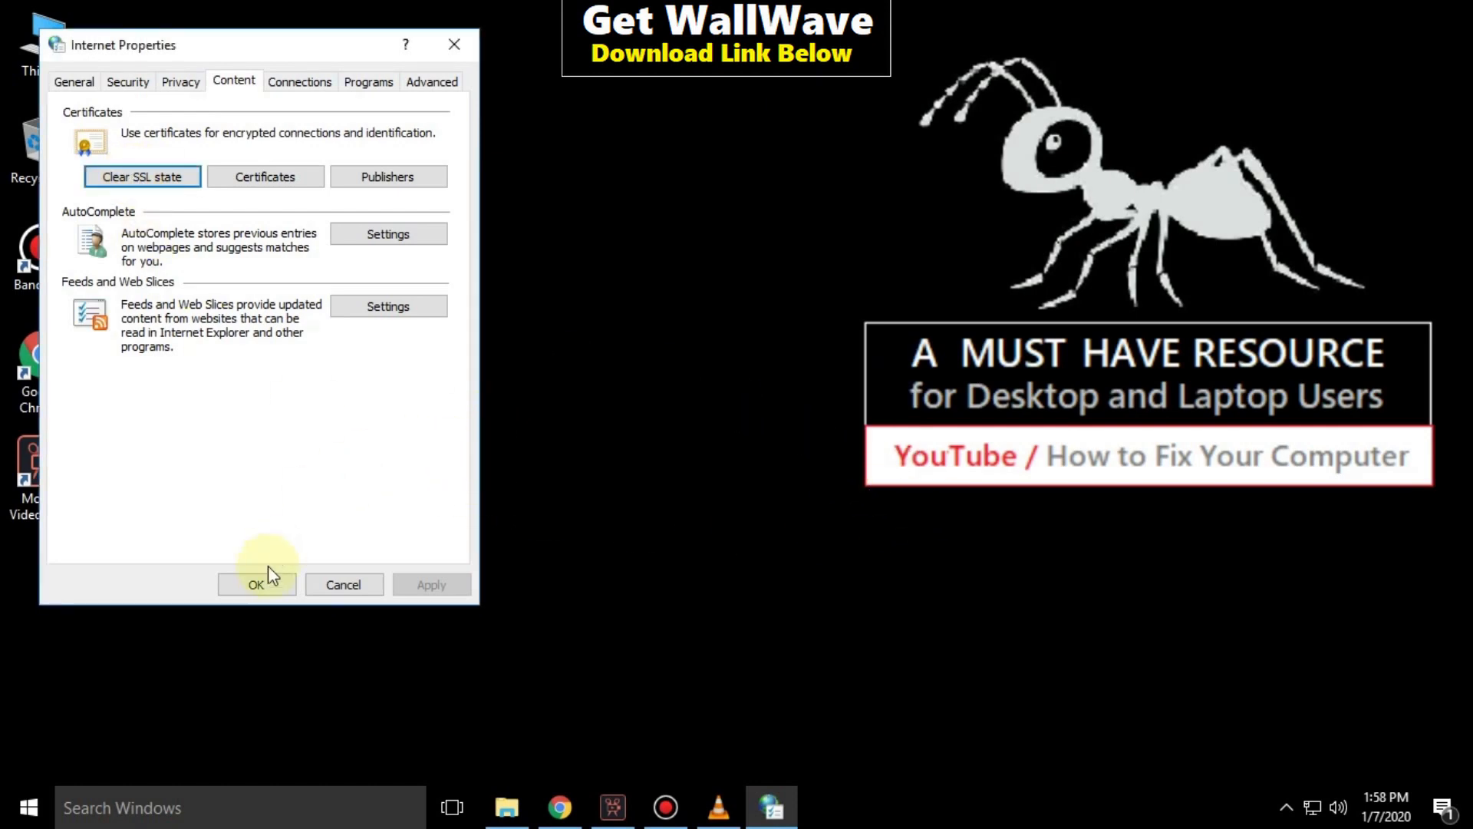
click(256, 583)
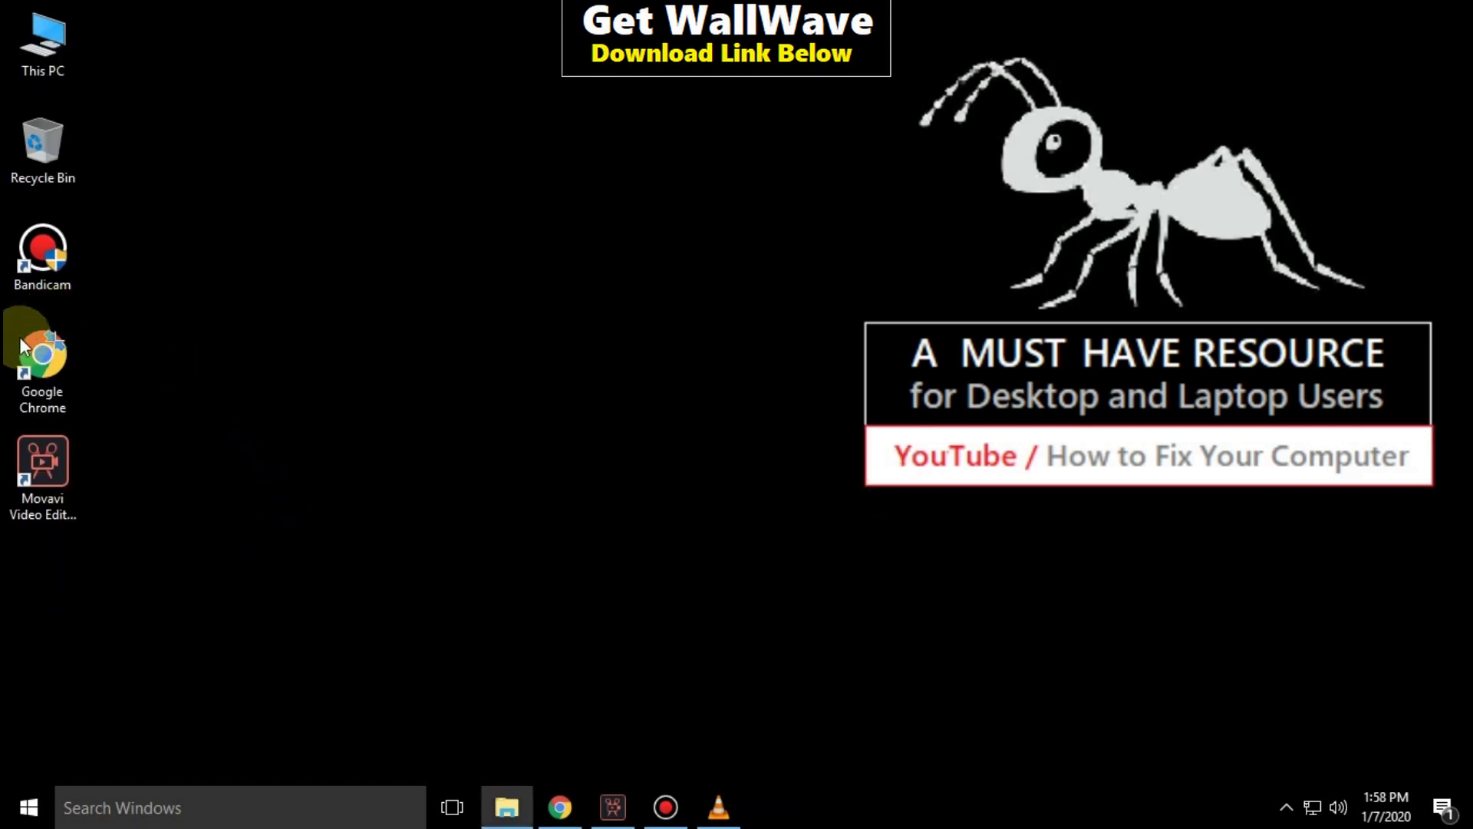
Step: Open the Start menu's power options showing Restart and Sleep
right_click(42, 352)
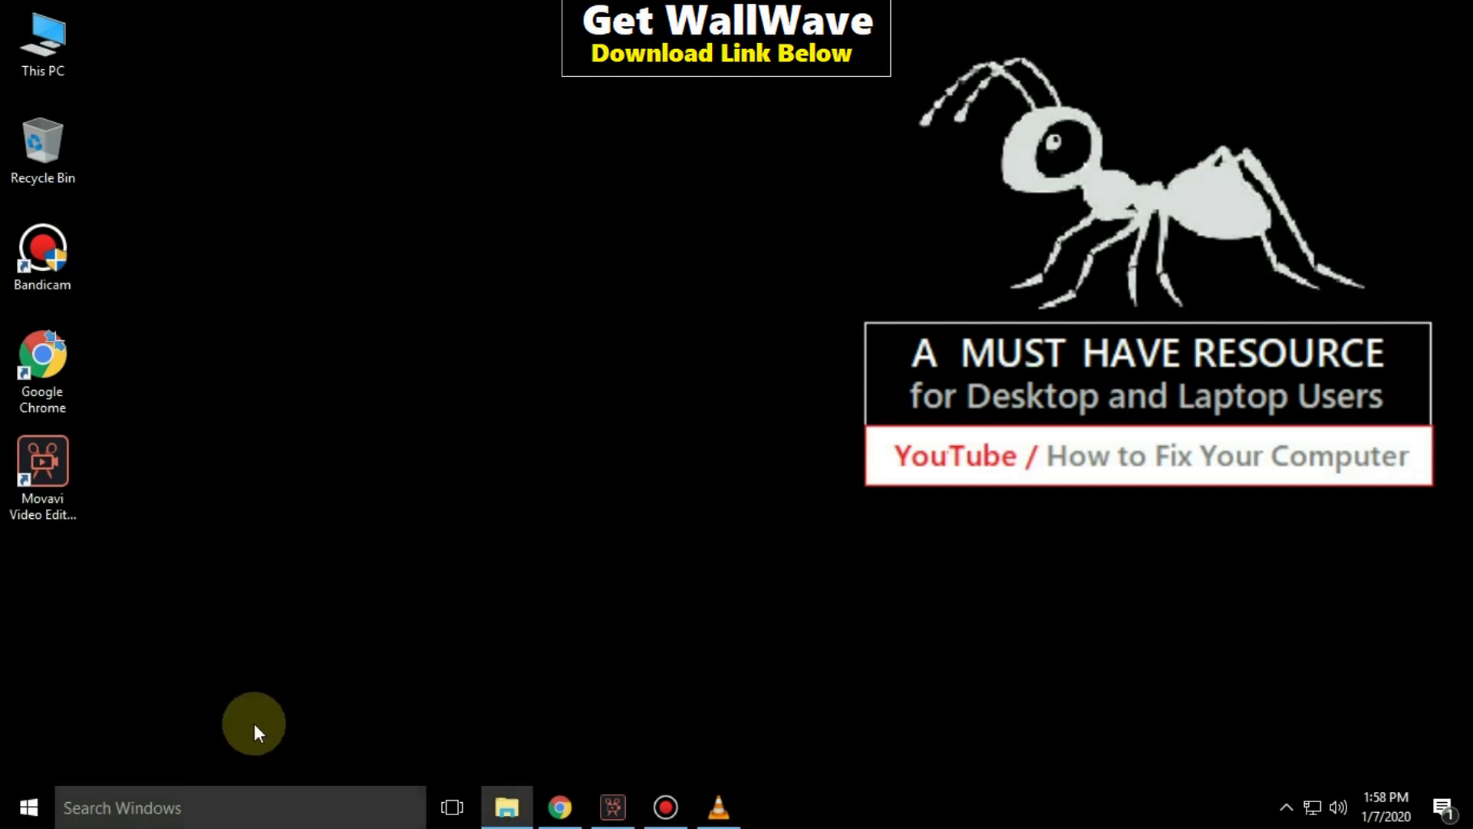
click(28, 807)
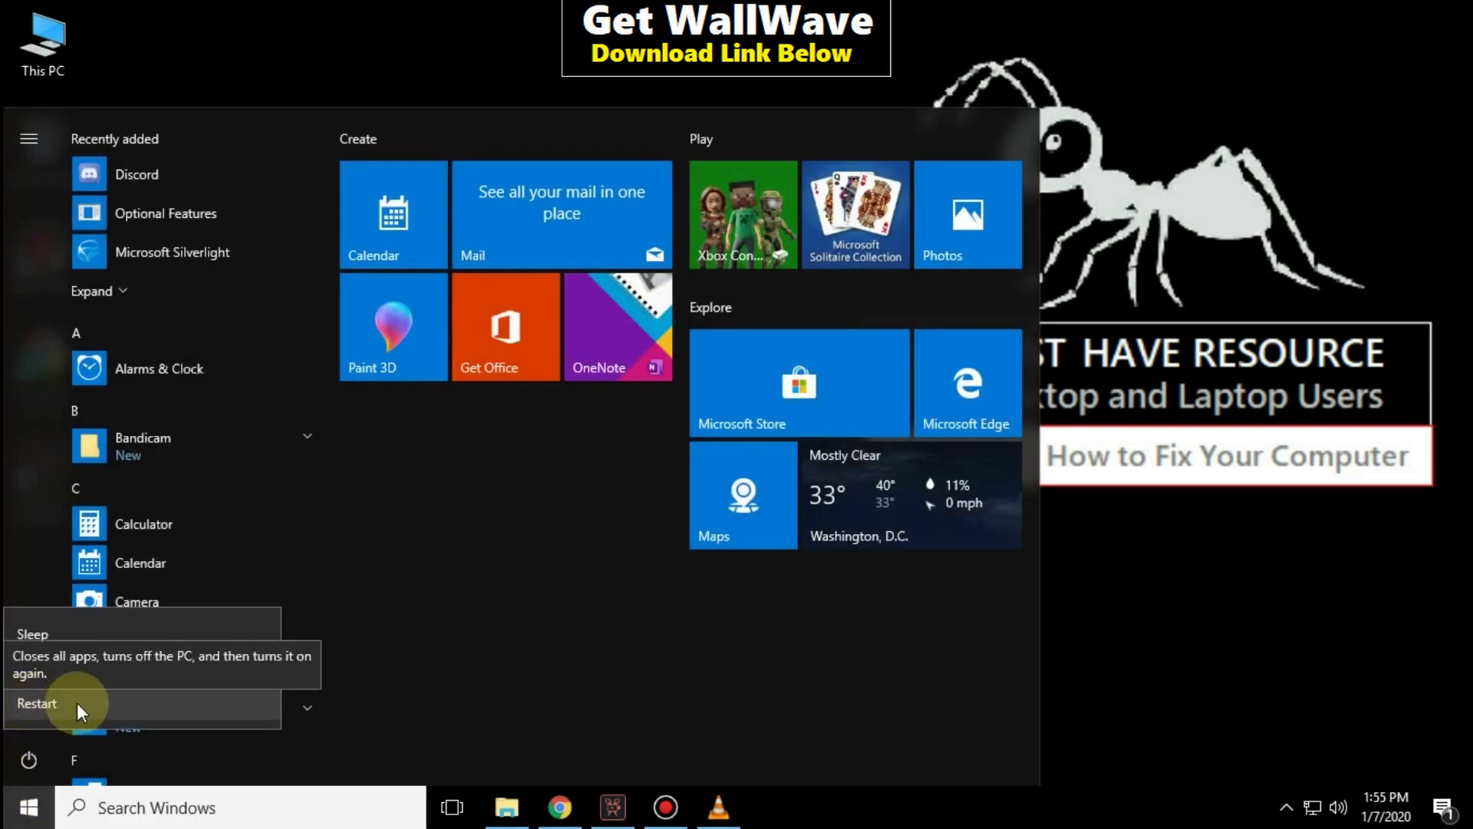